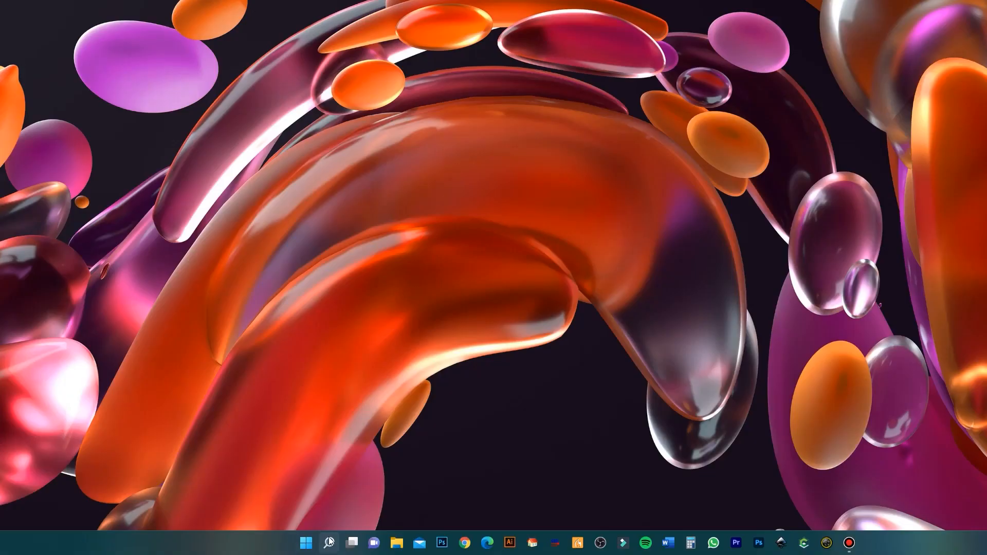
Launch the Windows Camera app from taskbar search to preview the webcam.
{"action": "left_click", "coordinate": [327, 541]}
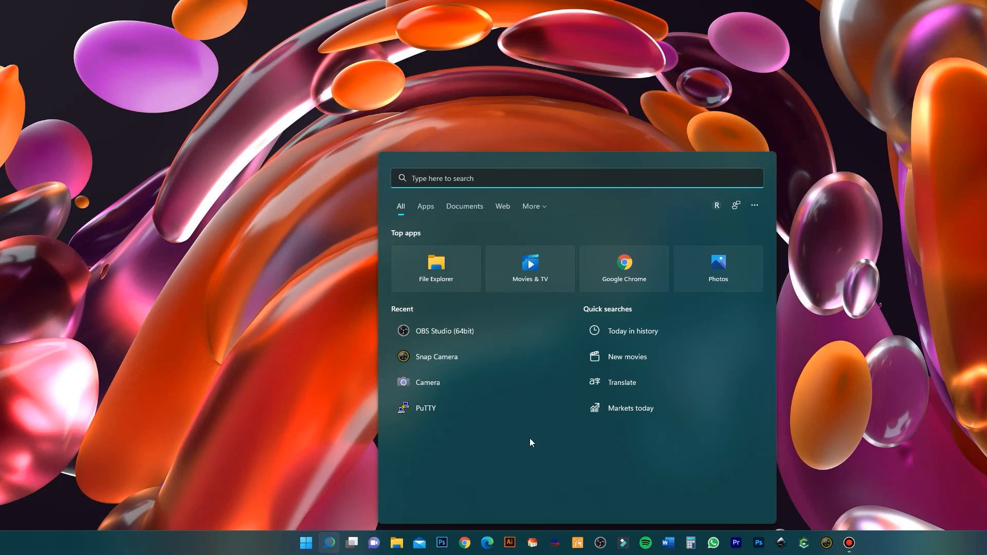
{"action": "mouse_move", "coordinate": [490, 392]}
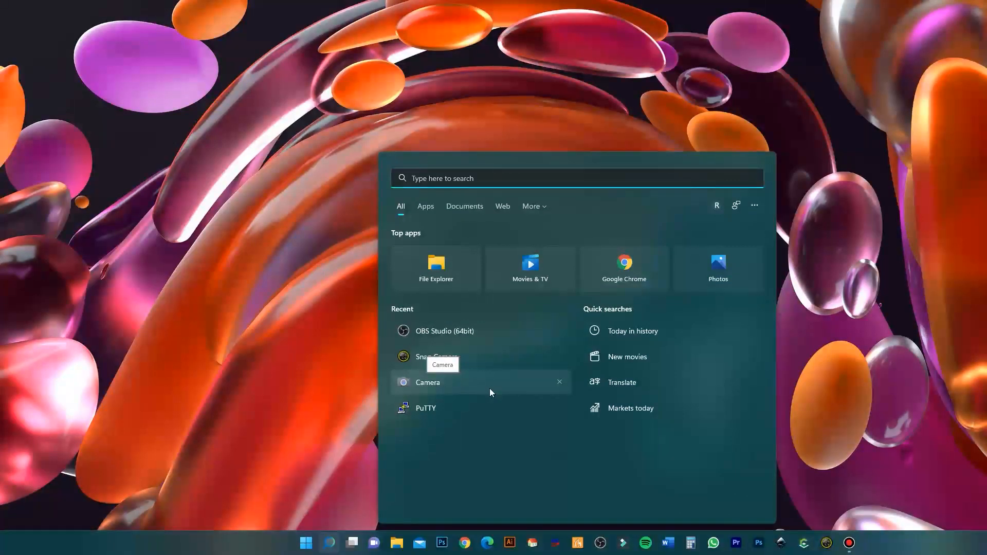
{"action": "left_click", "coordinate": [426, 383]}
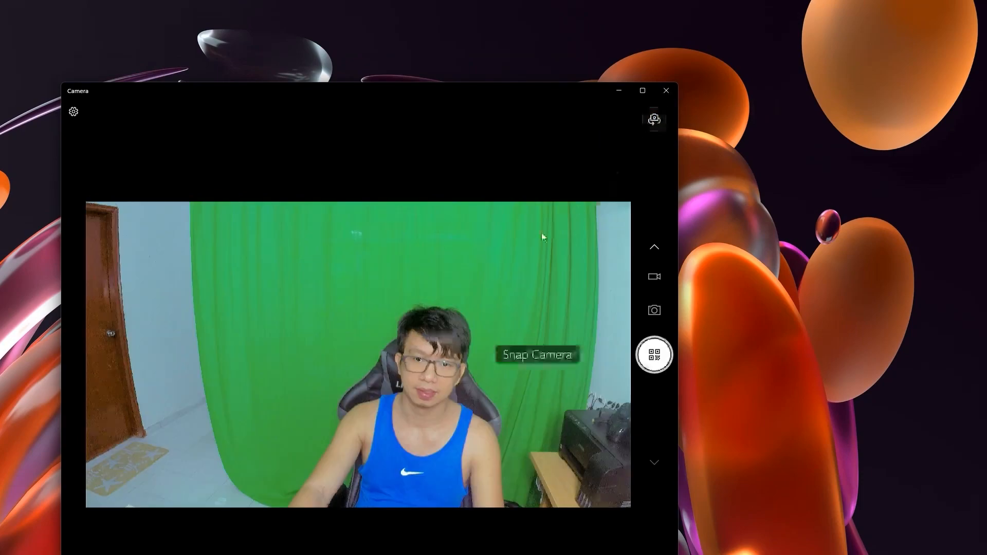
Switch the preview to the USB Video camera and review its 1080p quality settings.
{"action": "left_click", "coordinate": [654, 354]}
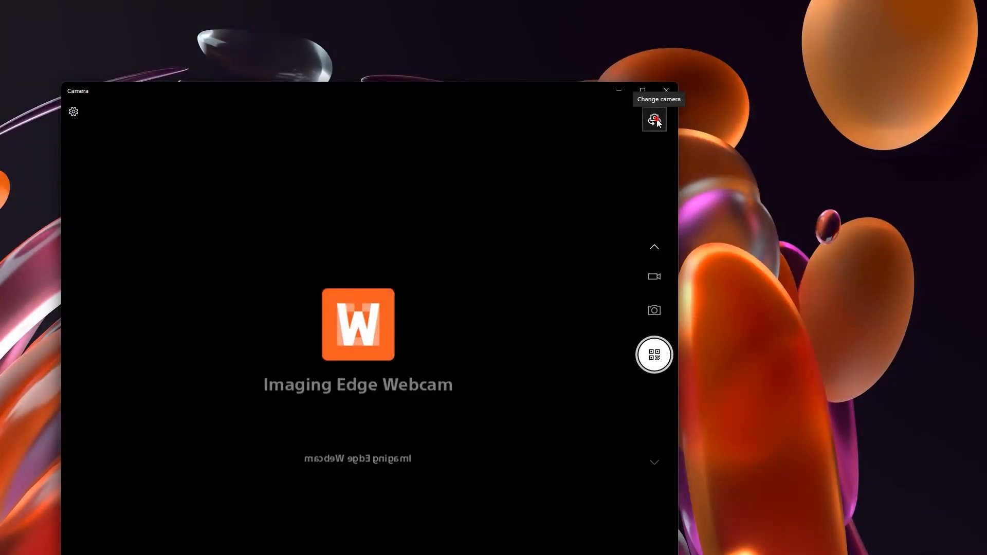
{"action": "left_click", "coordinate": [654, 119]}
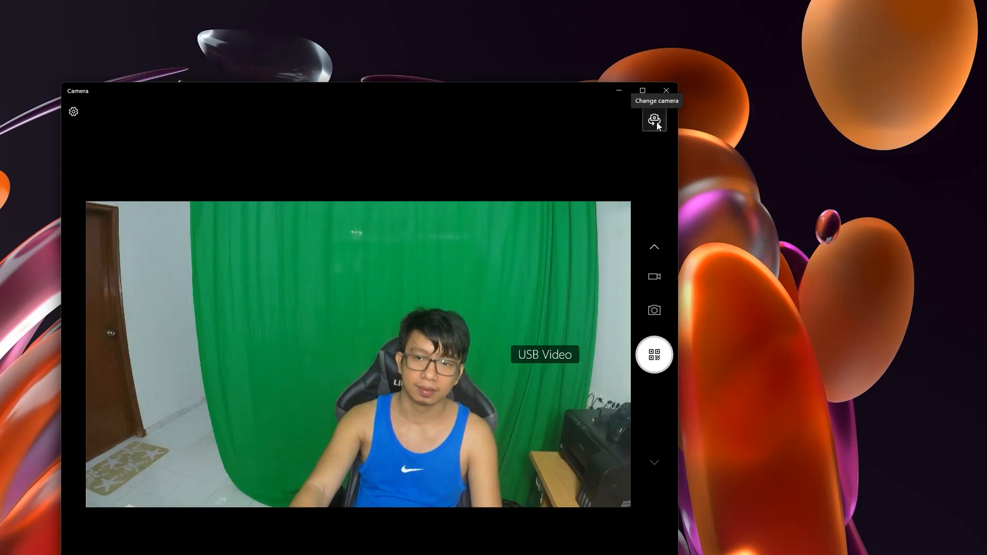
{"action": "mouse_move", "coordinate": [332, 421]}
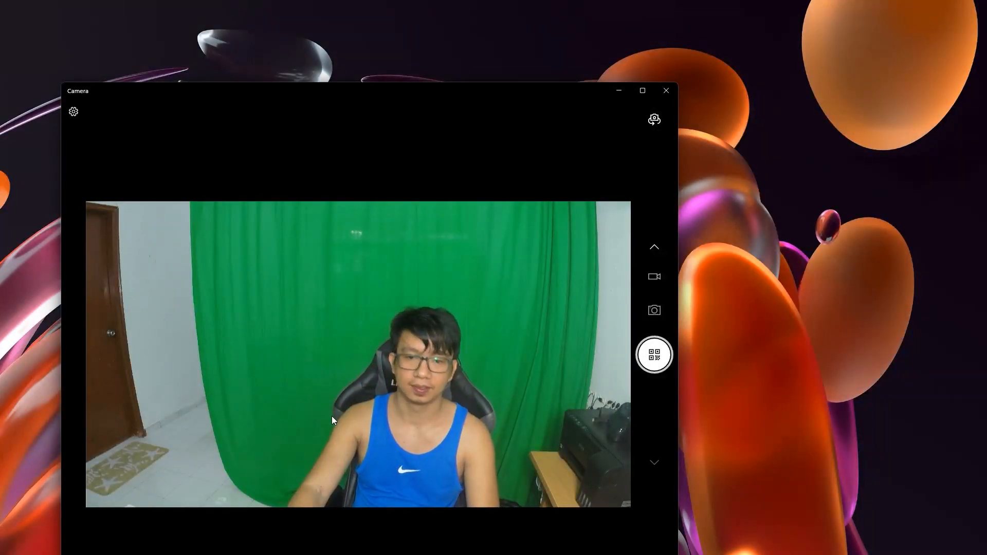
{"action": "left_click", "coordinate": [73, 111]}
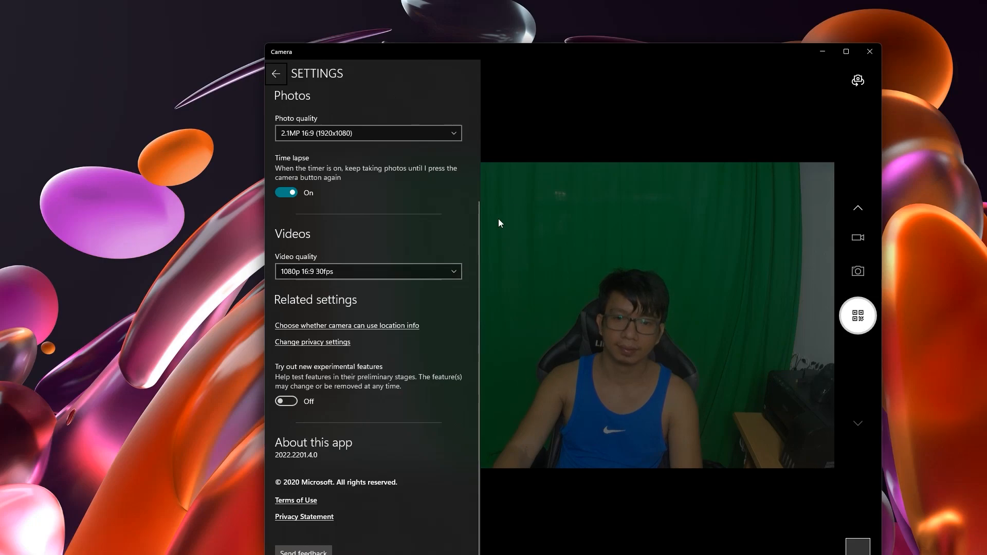
{"action": "left_click", "coordinate": [276, 74]}
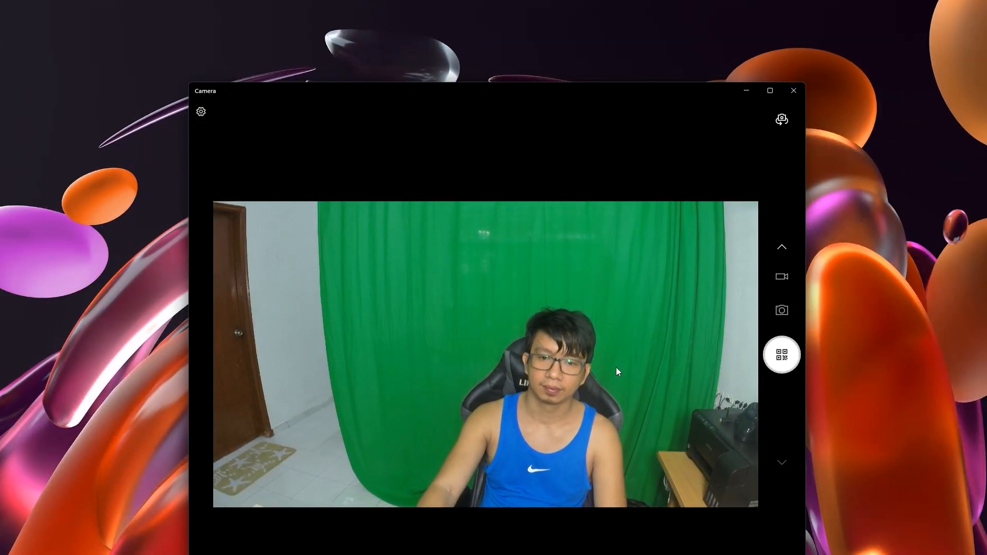
{"action": "left_click_drag", "start_coordinate": [484, 90], "coordinate": [427, 90]}
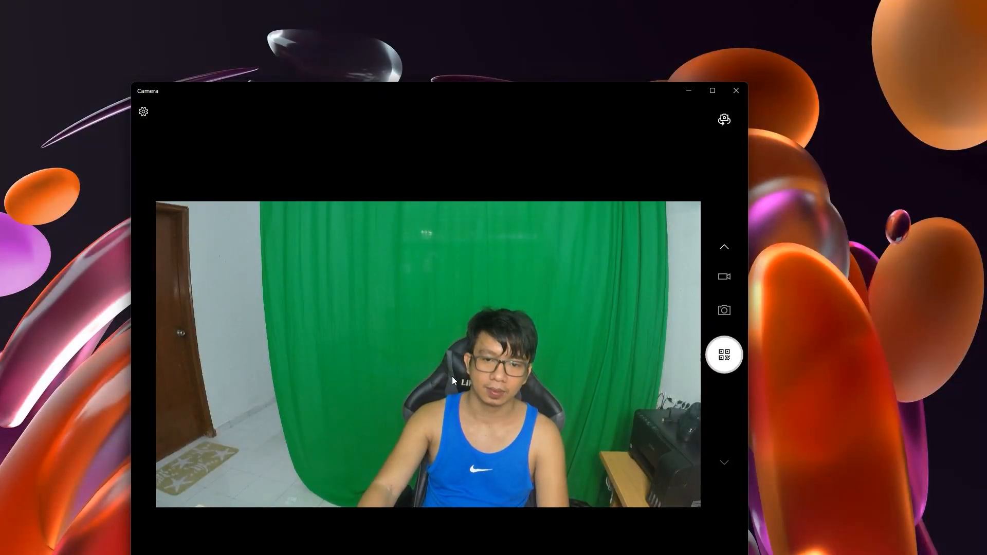
{"action": "mouse_move", "coordinate": [566, 358]}
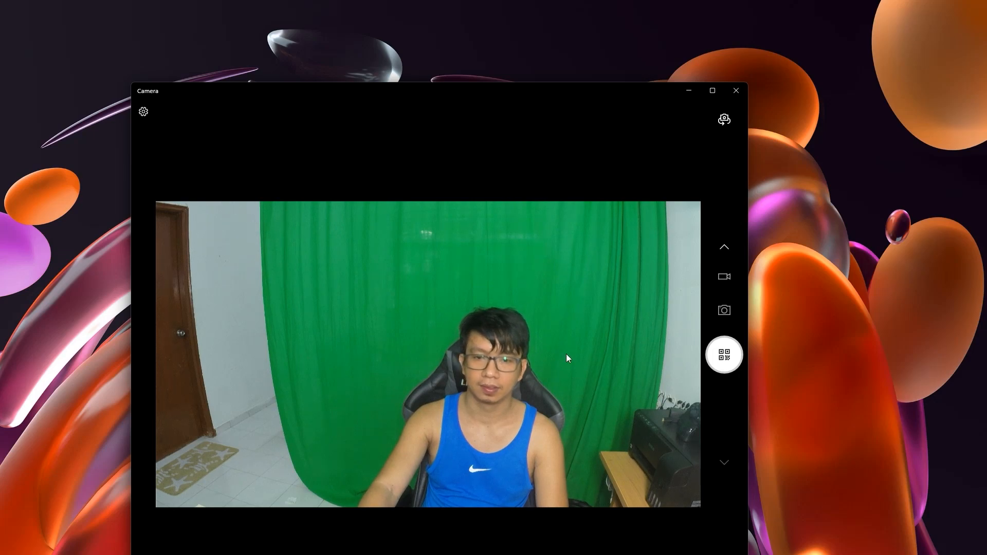
{"action": "mouse_move", "coordinate": [626, 252]}
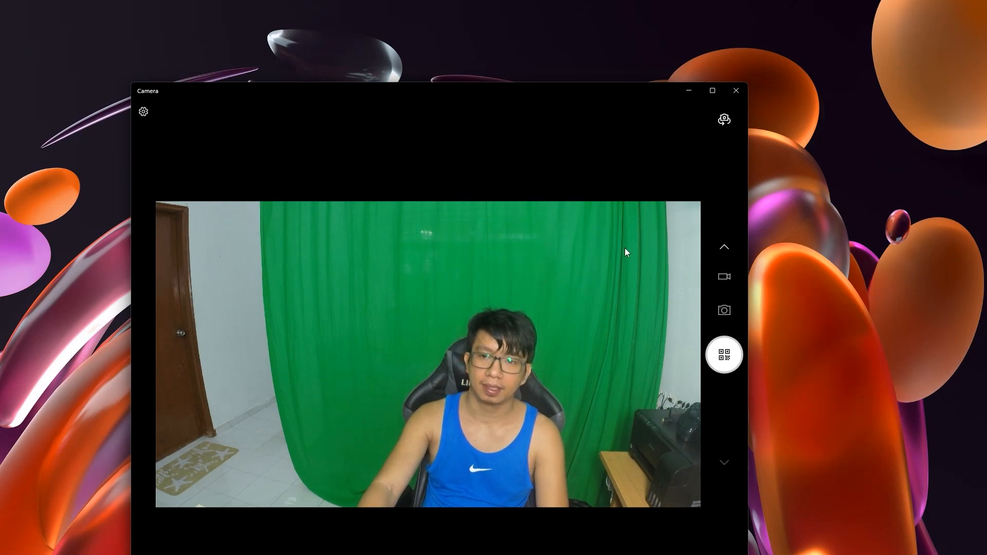
{"action": "mouse_move", "coordinate": [735, 92]}
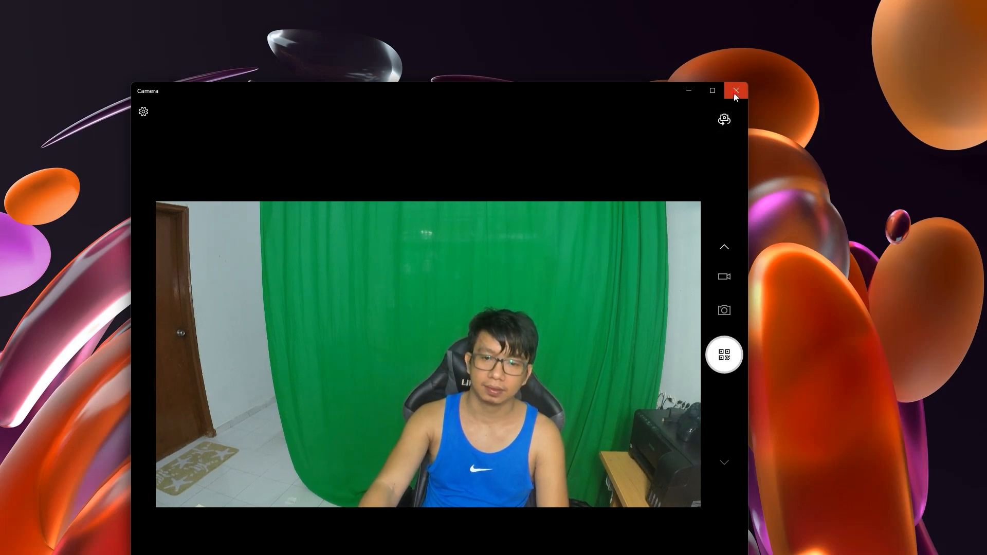
Close Camera and search Start for 'snap Camera'.
{"action": "left_click", "coordinate": [734, 91]}
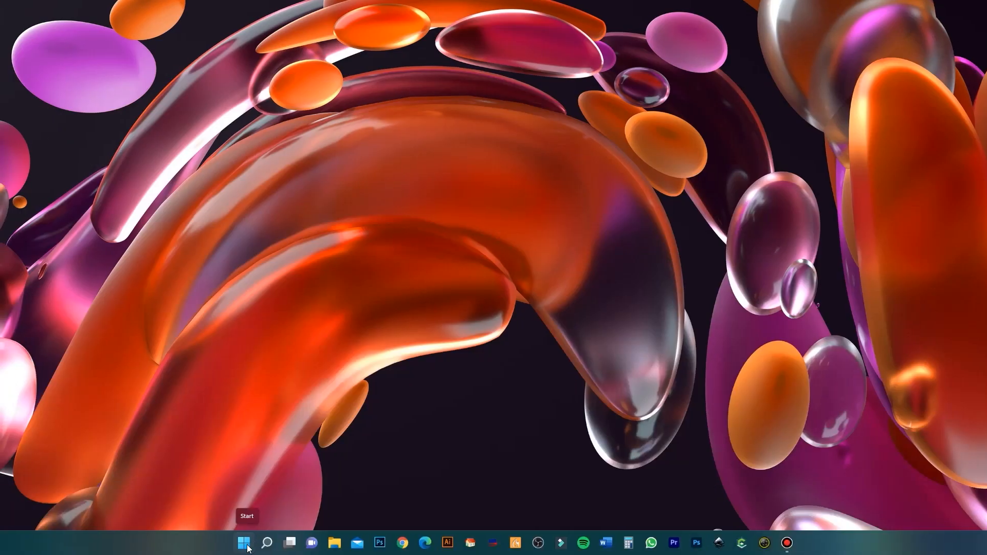
{"action": "left_click", "coordinate": [245, 542]}
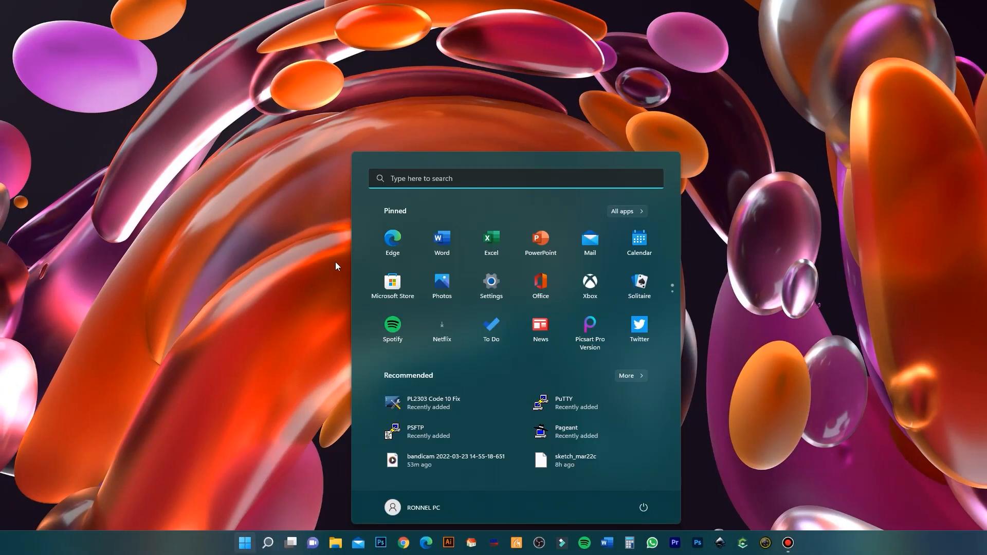
{"action": "left_click", "coordinate": [267, 542]}
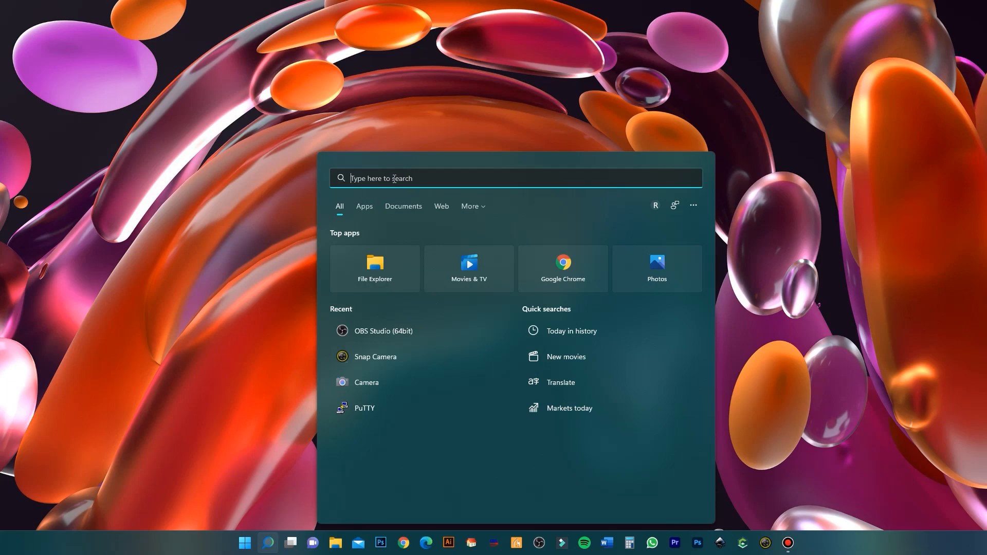
{"action": "type", "text": "snap Camera"}
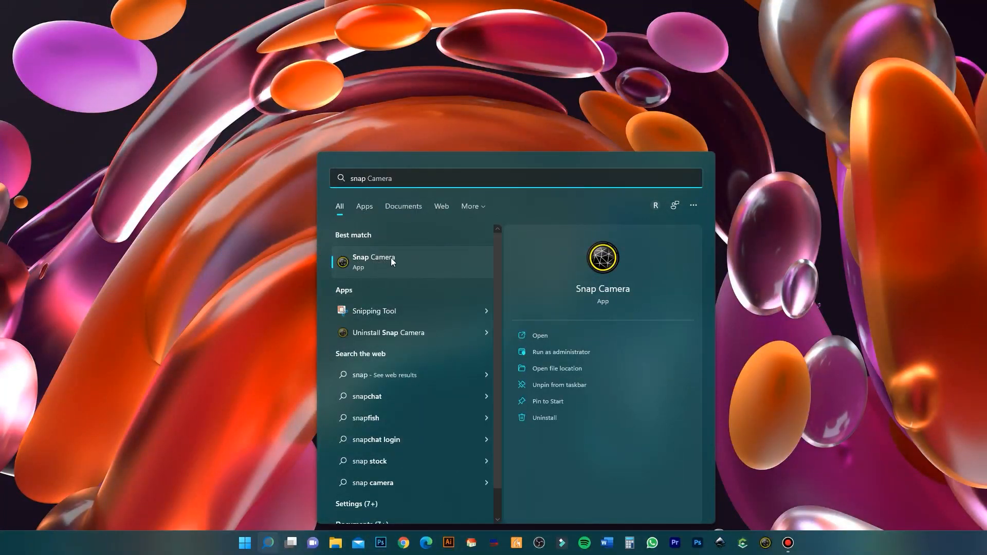
{"action": "mouse_move", "coordinate": [367, 268]}
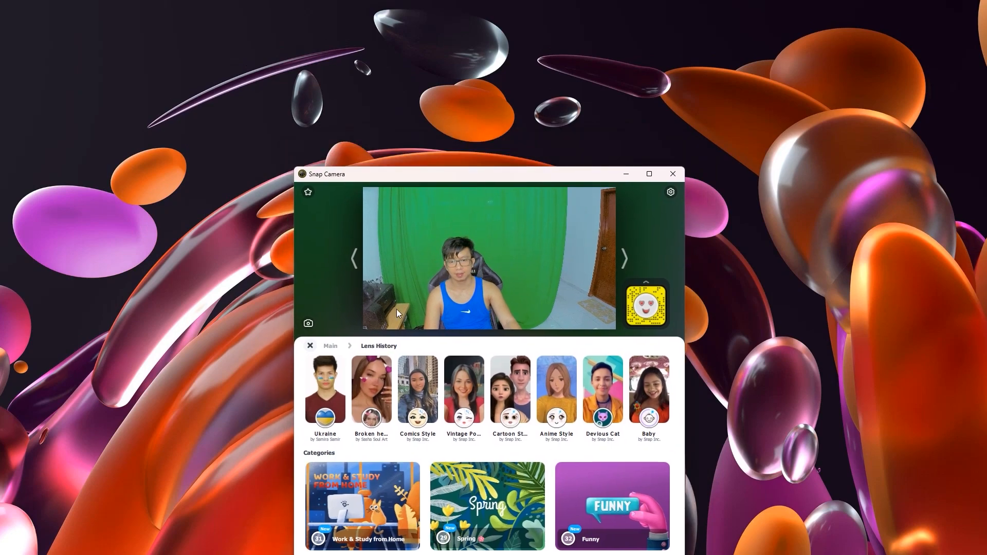
{"action": "mouse_move", "coordinate": [634, 215]}
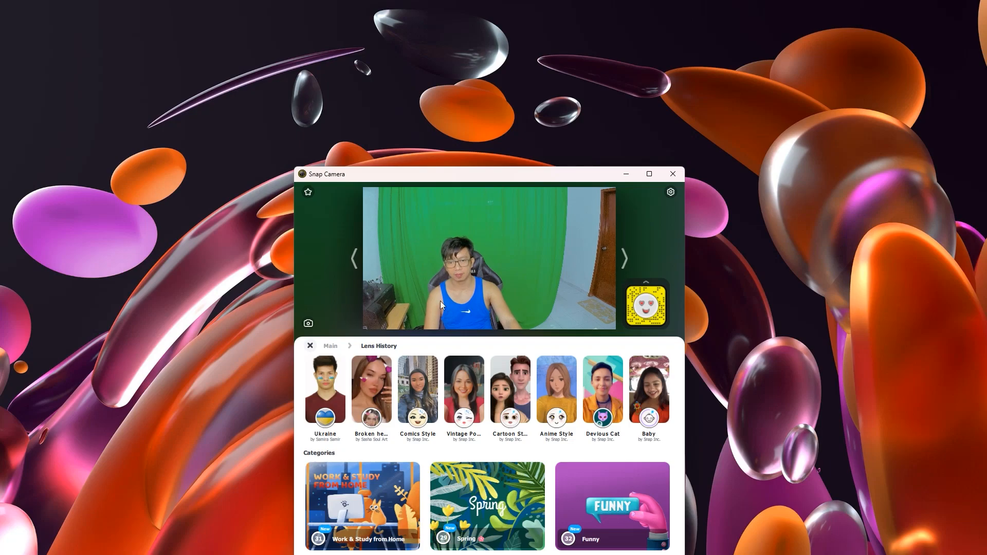
Confirm Snap Camera settings: USB Video camera at 1920x1080 30 FPS, then return to lenses.
{"action": "left_click", "coordinate": [669, 192]}
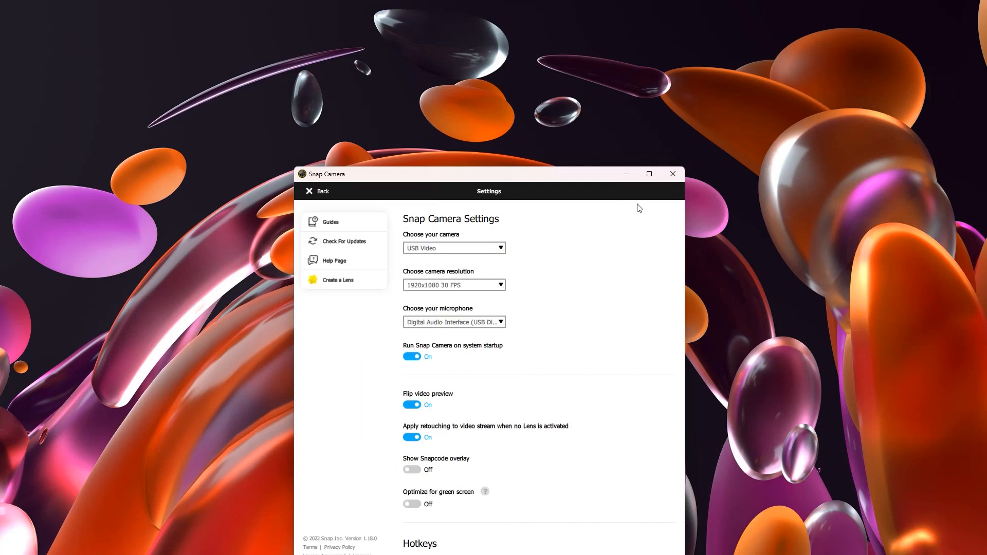
{"action": "left_click", "coordinate": [453, 248]}
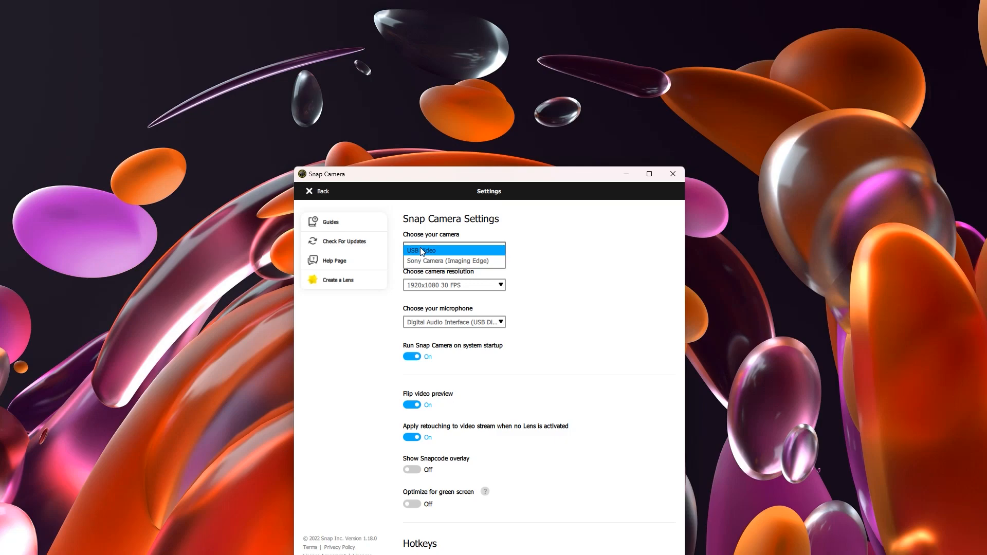
{"action": "mouse_move", "coordinate": [419, 258]}
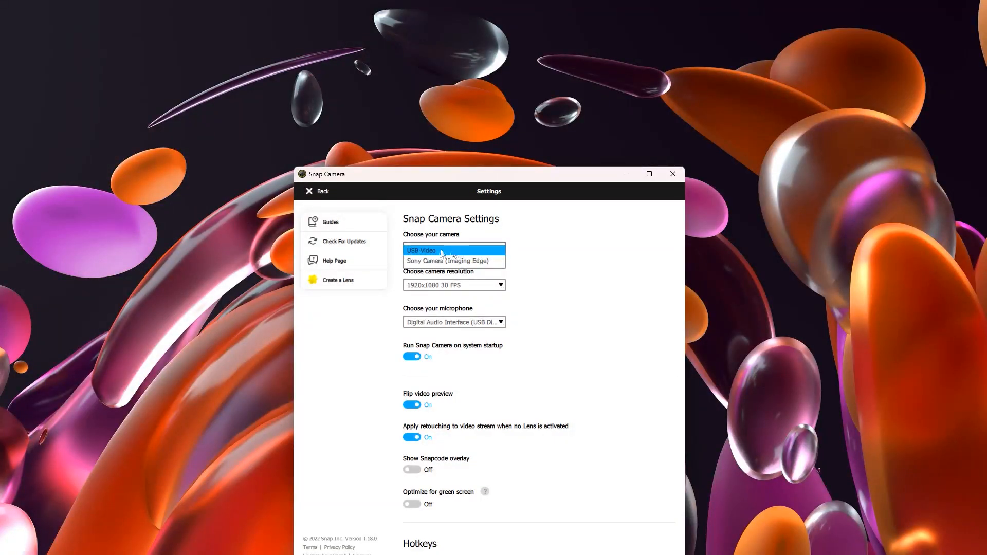
{"action": "mouse_move", "coordinate": [525, 320]}
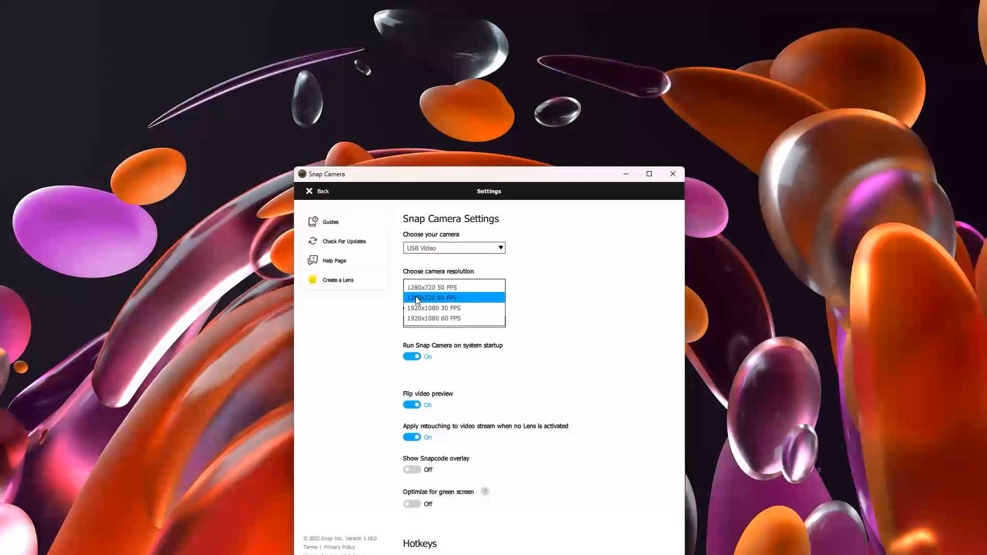
{"action": "left_click", "coordinate": [434, 307]}
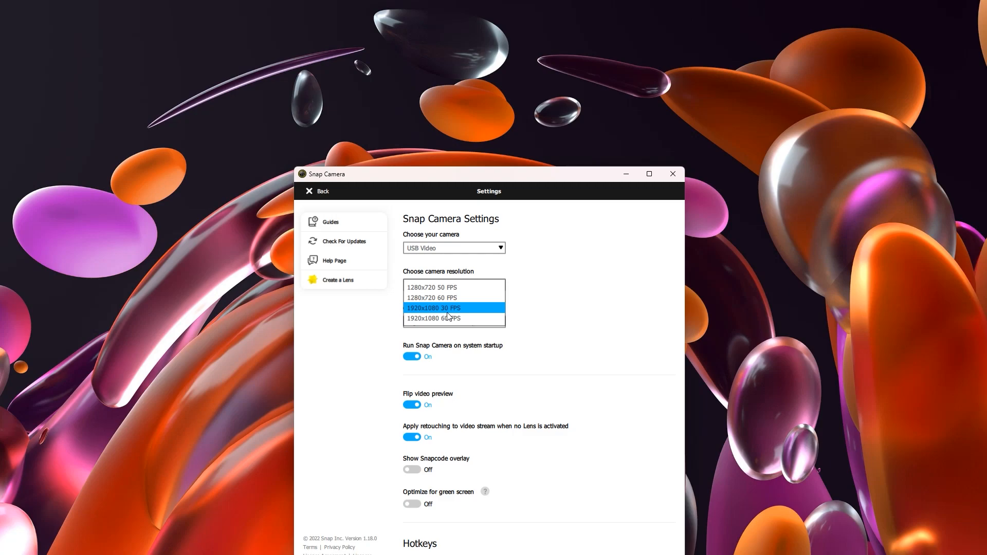
{"action": "mouse_move", "coordinate": [442, 311]}
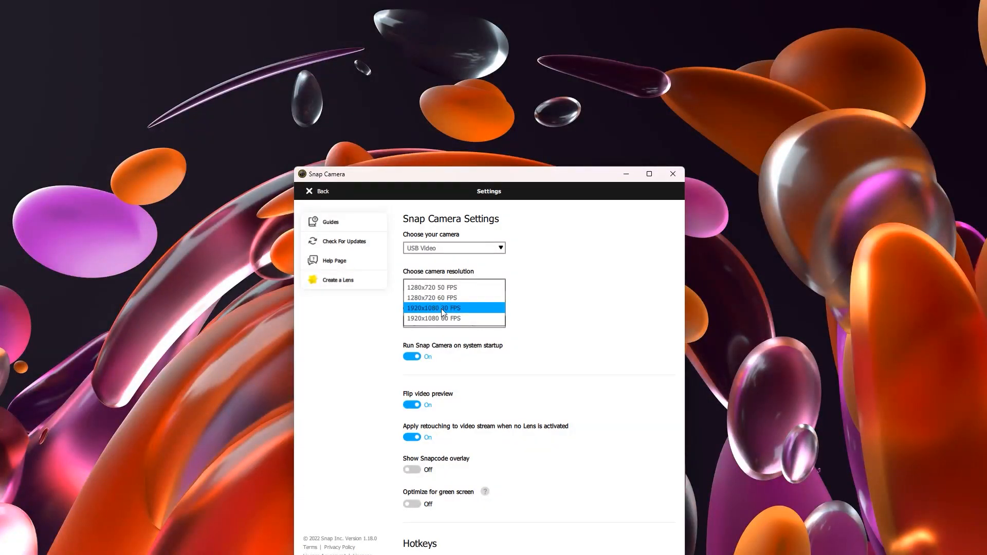
{"action": "left_click", "coordinate": [433, 307]}
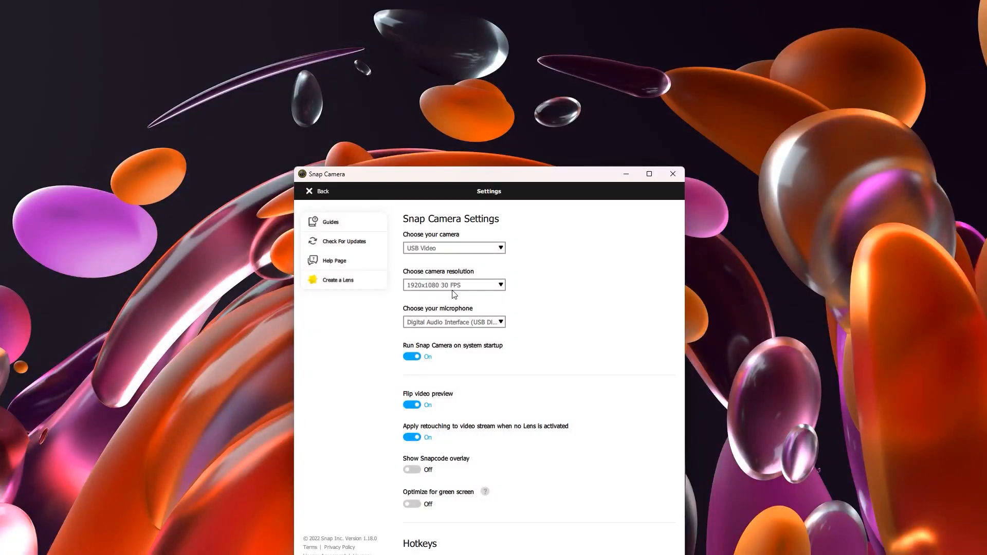
{"action": "left_click", "coordinate": [316, 191]}
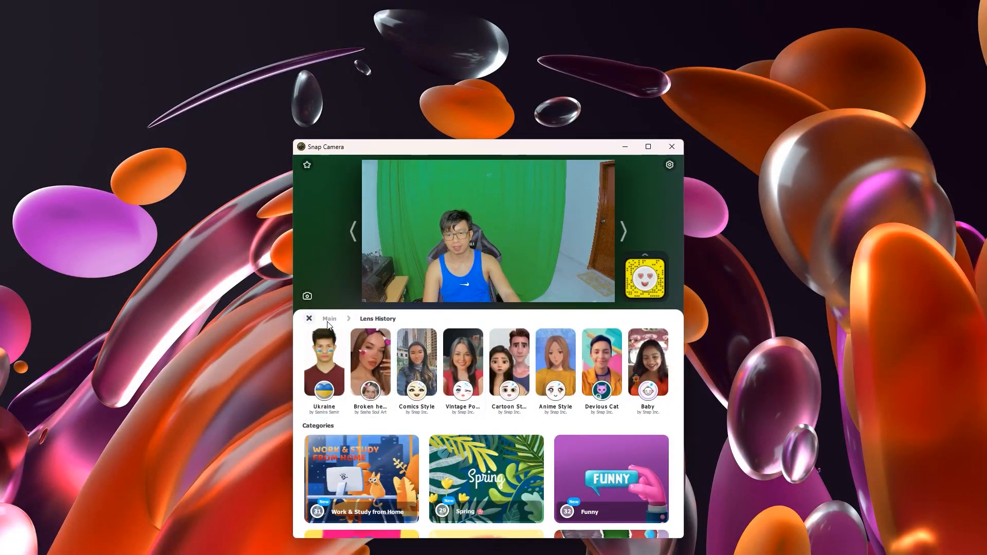
Preview lenses from Lens History on the feed: Shrinky, Shrekk, Long Nose, Handsome and others.
{"action": "left_click", "coordinate": [308, 319]}
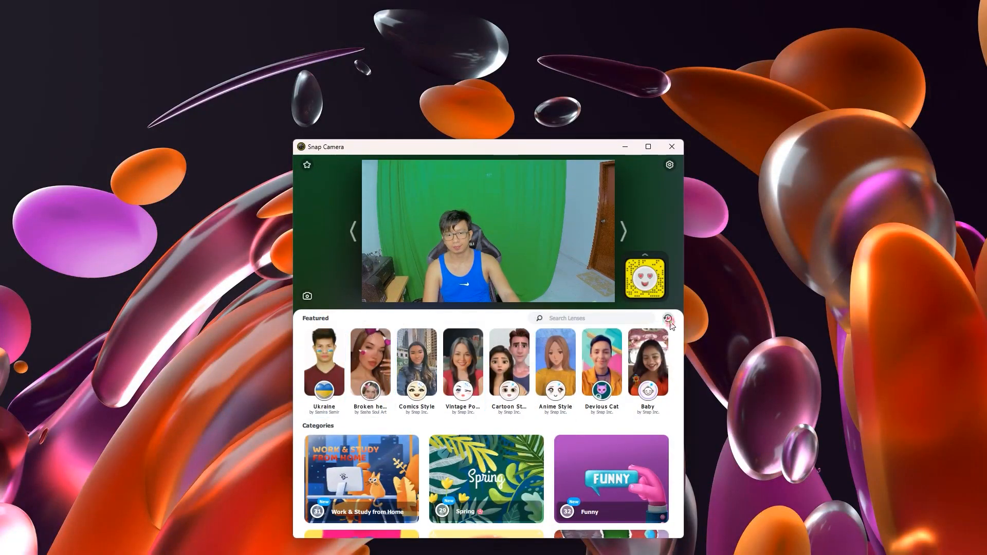
{"action": "left_click", "coordinate": [669, 318]}
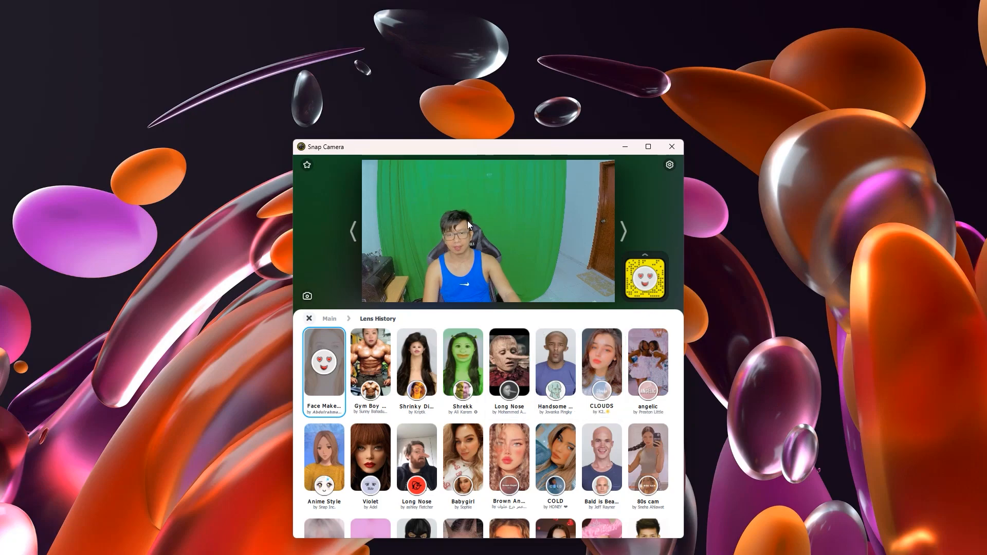
{"action": "left_click", "coordinate": [417, 362]}
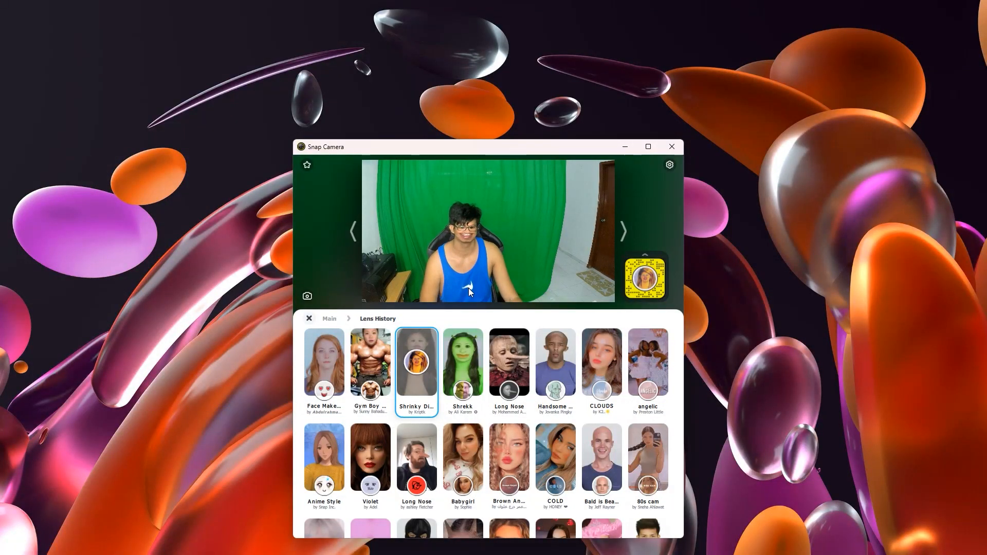
{"action": "left_click", "coordinate": [463, 362]}
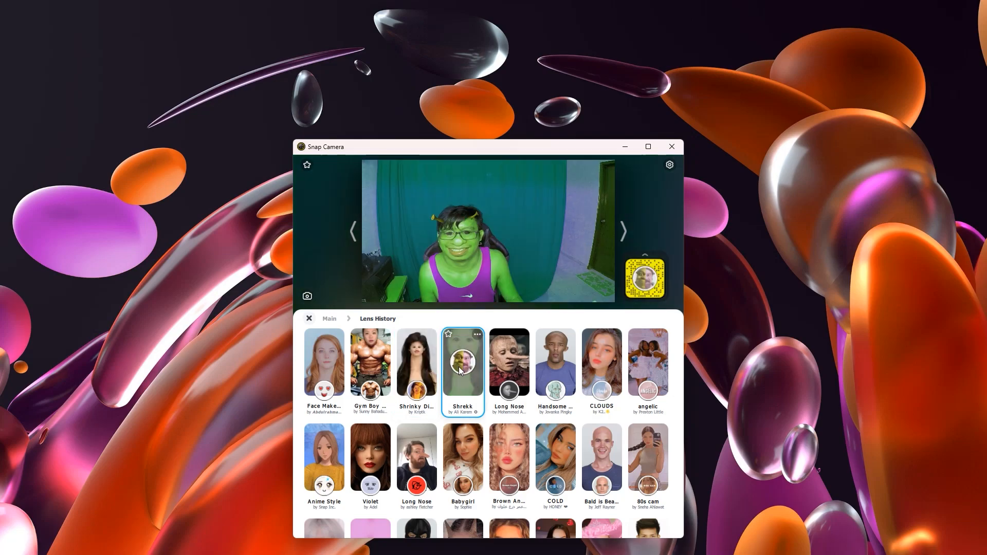
{"action": "left_click", "coordinate": [509, 362]}
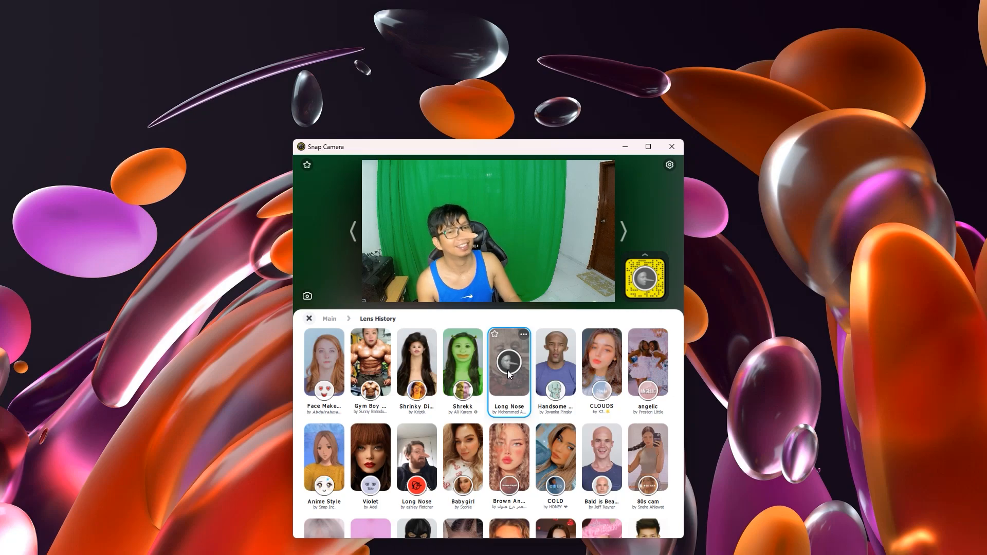
{"action": "left_click", "coordinate": [555, 361]}
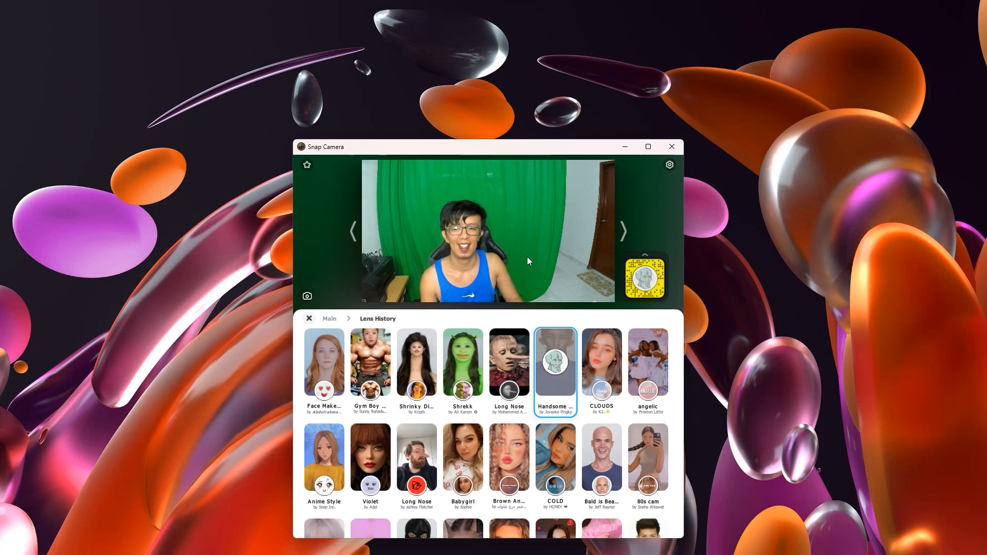
{"action": "left_click", "coordinate": [323, 361]}
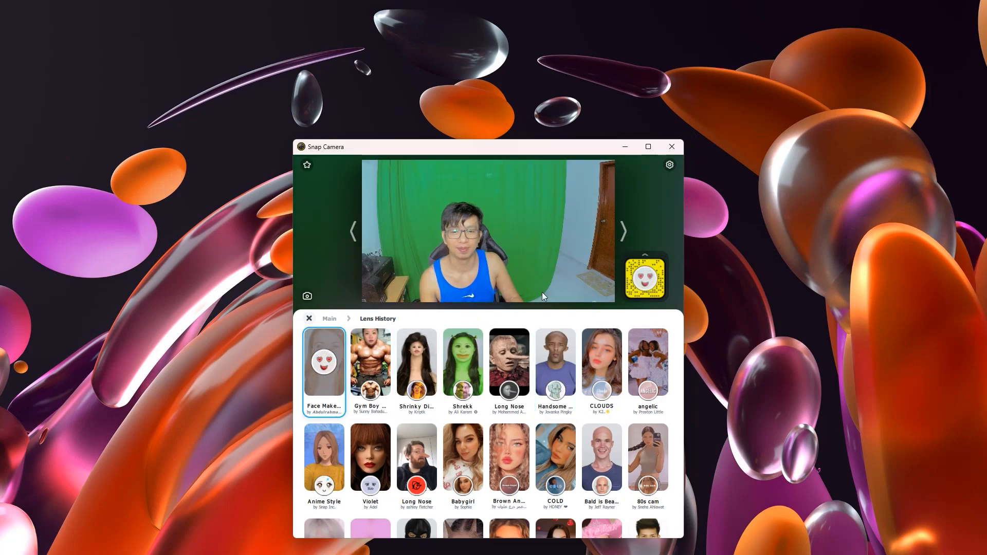
{"action": "left_click", "coordinate": [509, 361]}
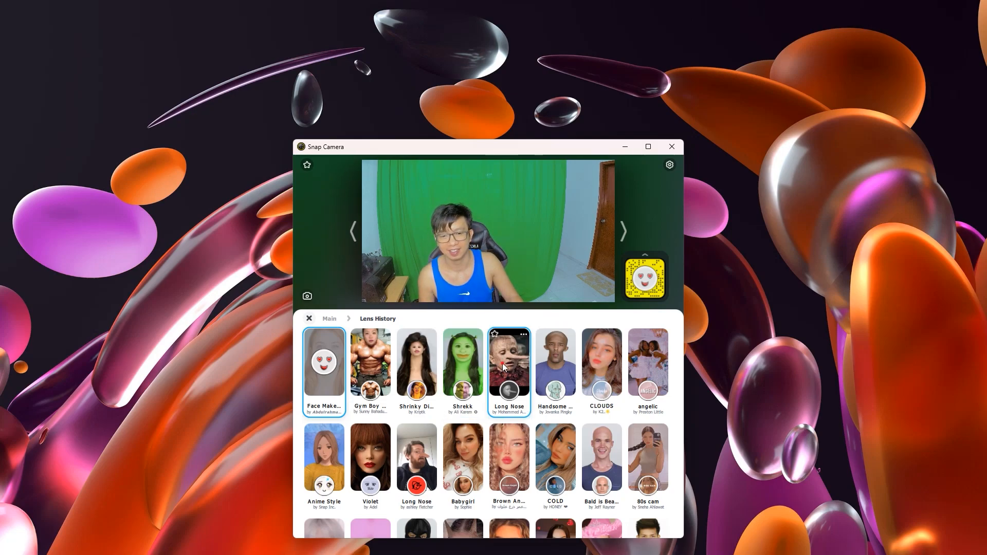
{"action": "left_click", "coordinate": [509, 361]}
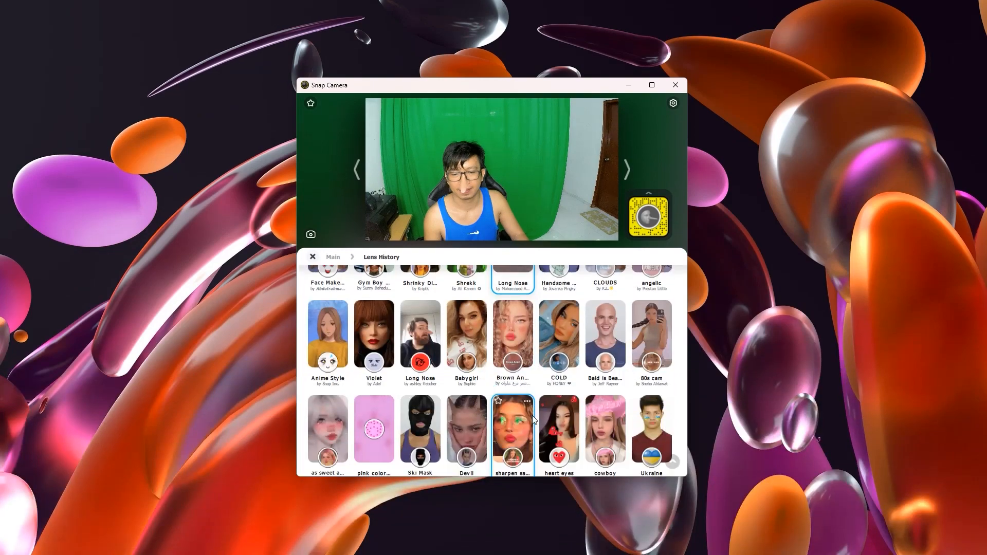
Try the Ski Mask lens, then leave Fairy Wings applied to the feed.
{"action": "scroll", "scroll_direction": "down", "scroll_amount": 3}
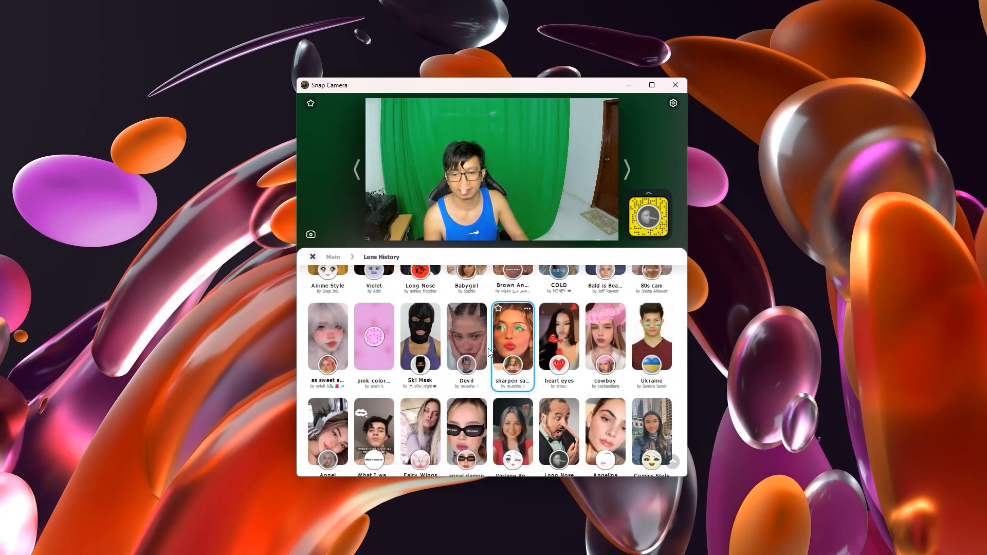
{"action": "left_click", "coordinate": [419, 348]}
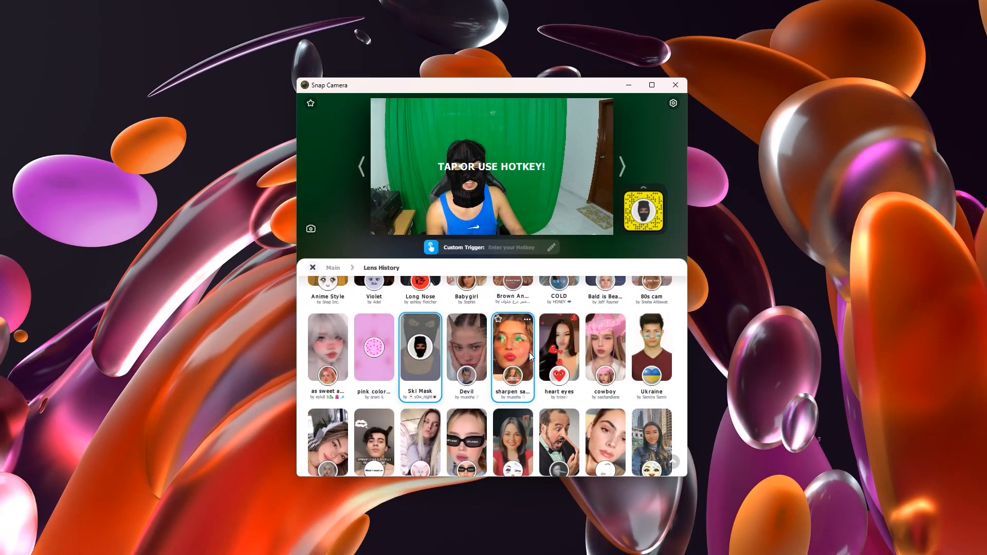
{"action": "scroll", "scroll_direction": "down", "scroll_amount": 3}
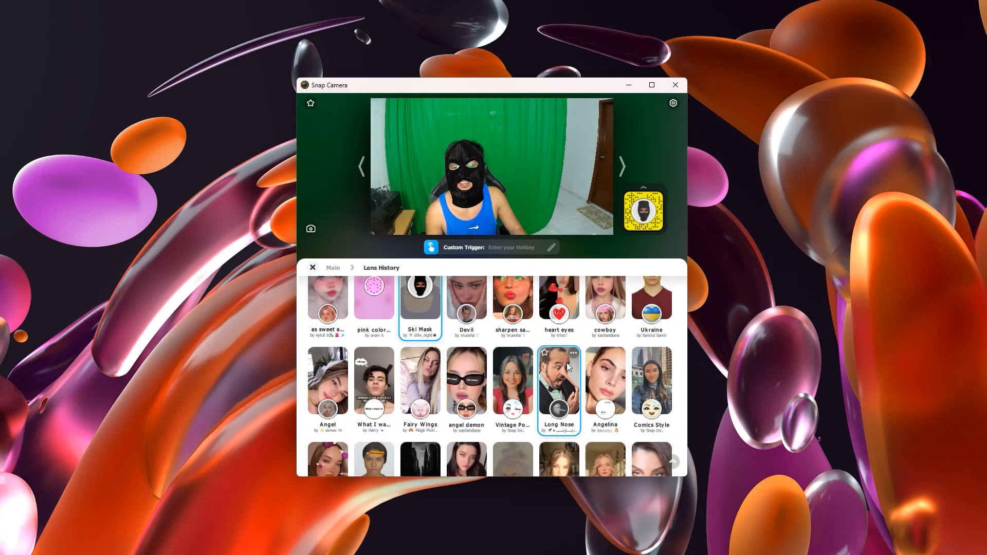
{"action": "scroll", "scroll_direction": "down", "scroll_amount": 3}
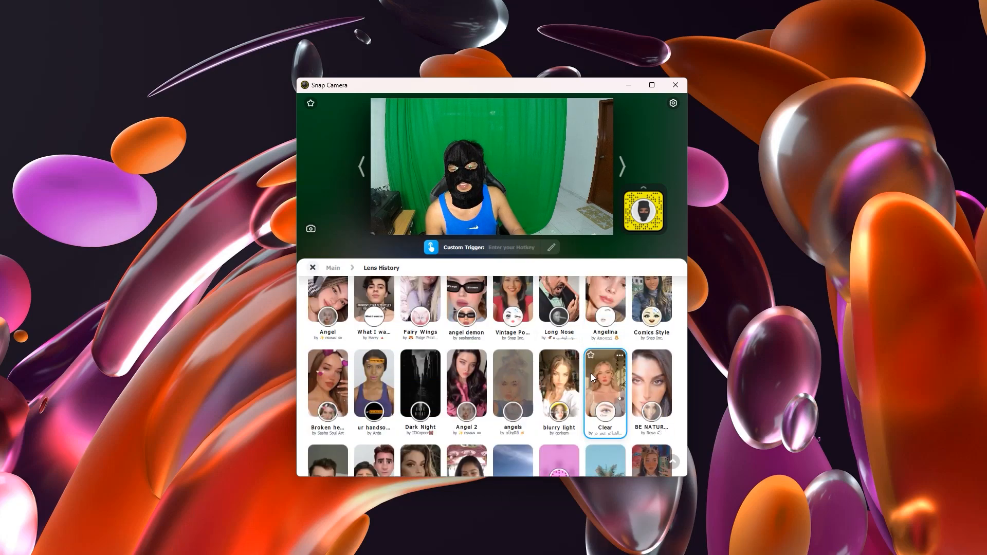
{"action": "left_click", "coordinate": [419, 304]}
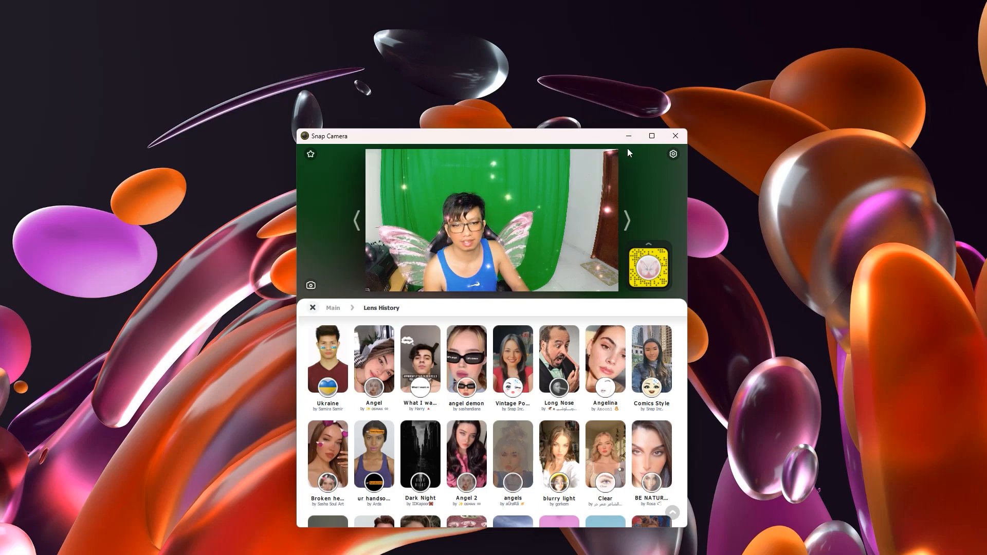
Minimize Snap Camera and search Start for 'obs'.
{"action": "left_click", "coordinate": [247, 542]}
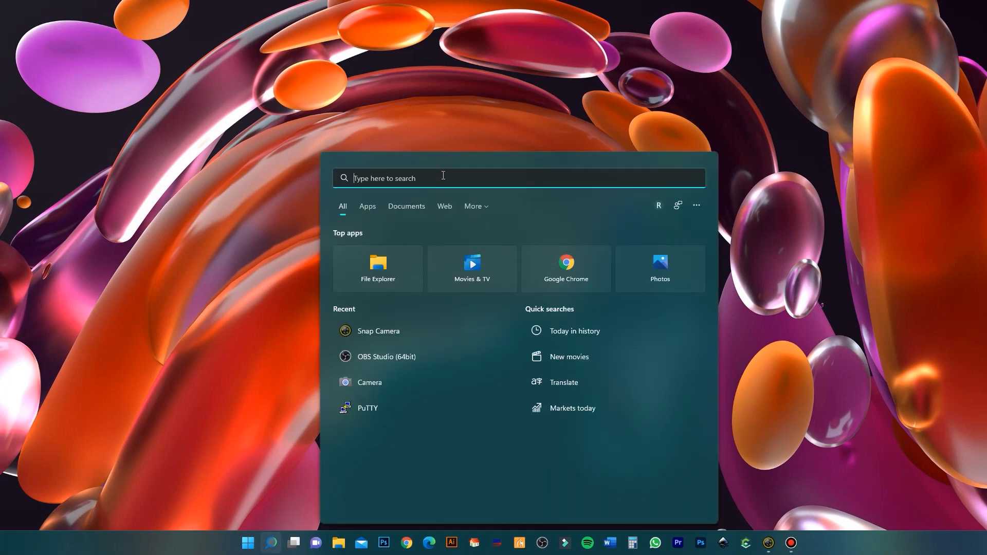
{"action": "type", "text": "obs"}
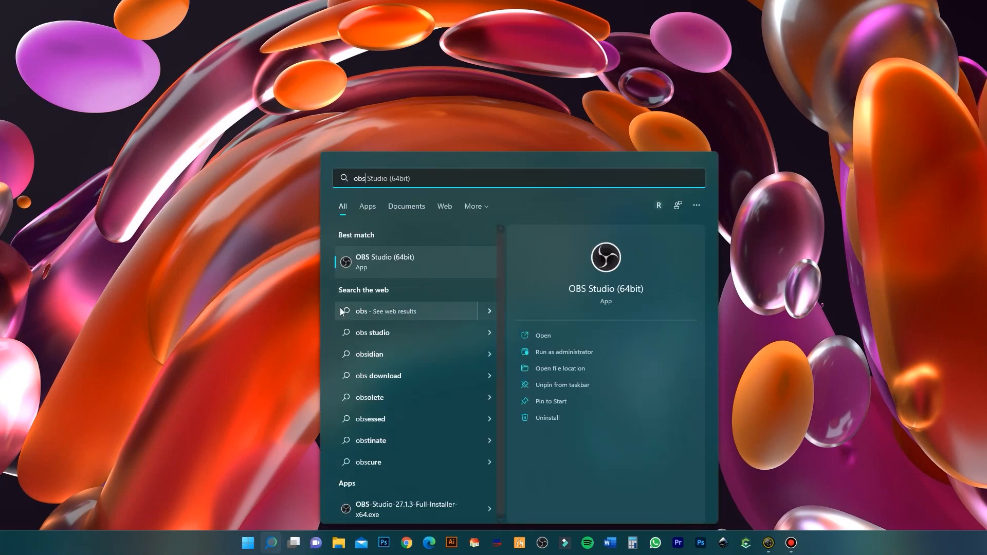
{"action": "mouse_move", "coordinate": [320, 264]}
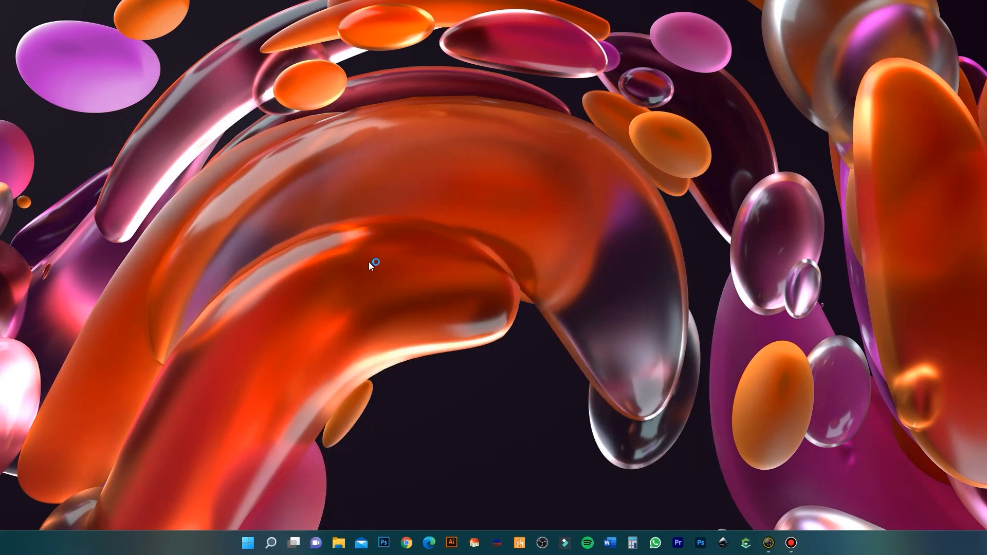
{"action": "mouse_move", "coordinate": [491, 233]}
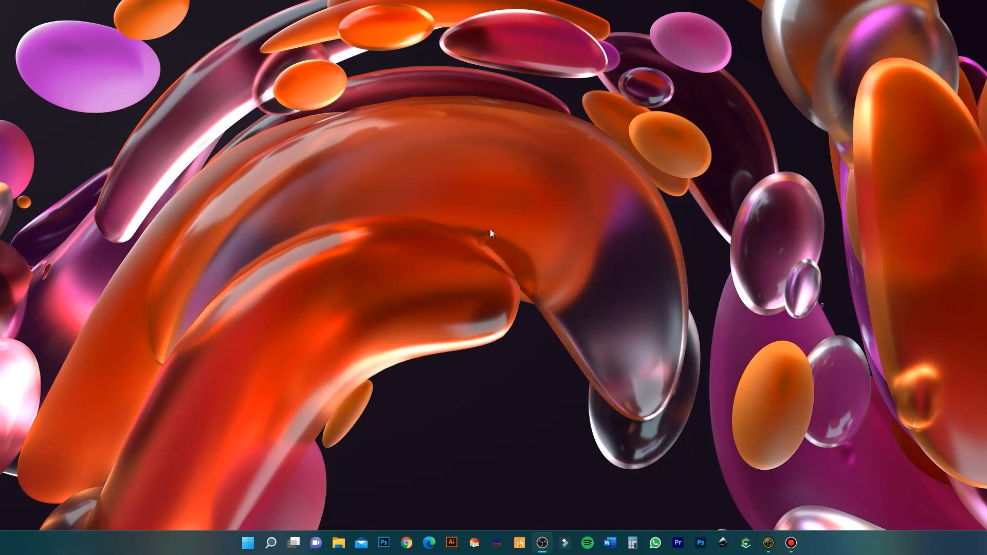
Launch OBS Studio (64bit) from the search results.
{"action": "left_click", "coordinate": [516, 543]}
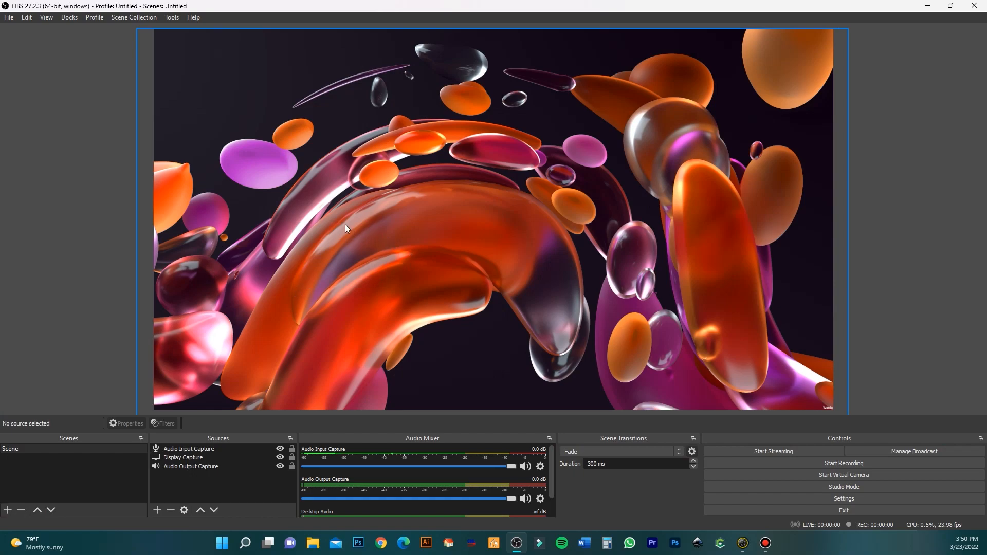
{"action": "mouse_move", "coordinate": [158, 510]}
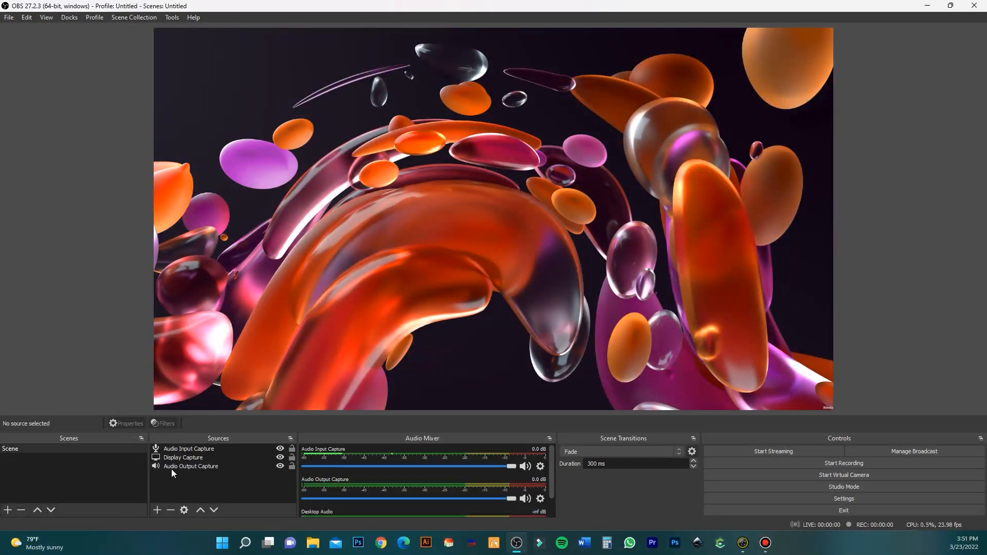
Add a new Video Capture Device source to the scene and reach its properties.
{"action": "left_click", "coordinate": [156, 510]}
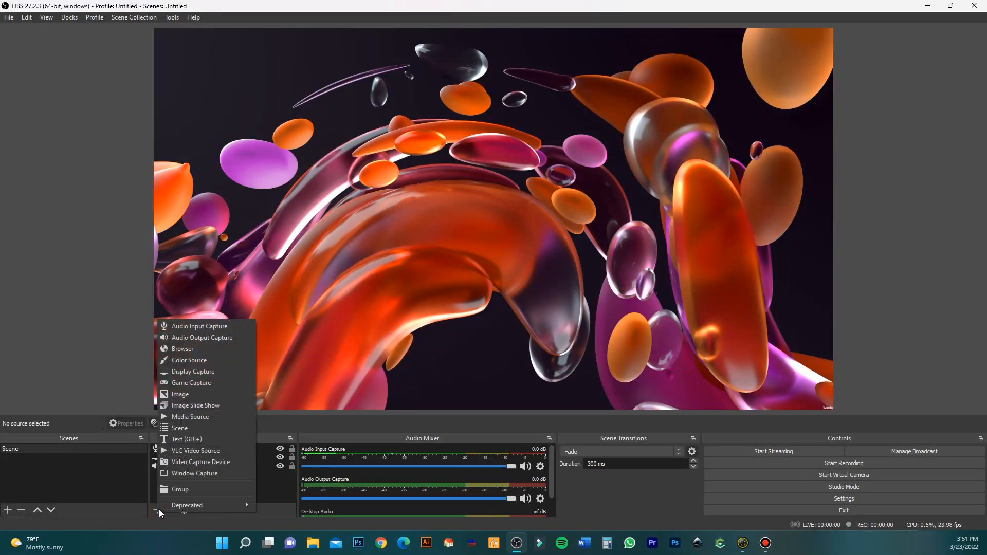
{"action": "left_click", "coordinate": [193, 371]}
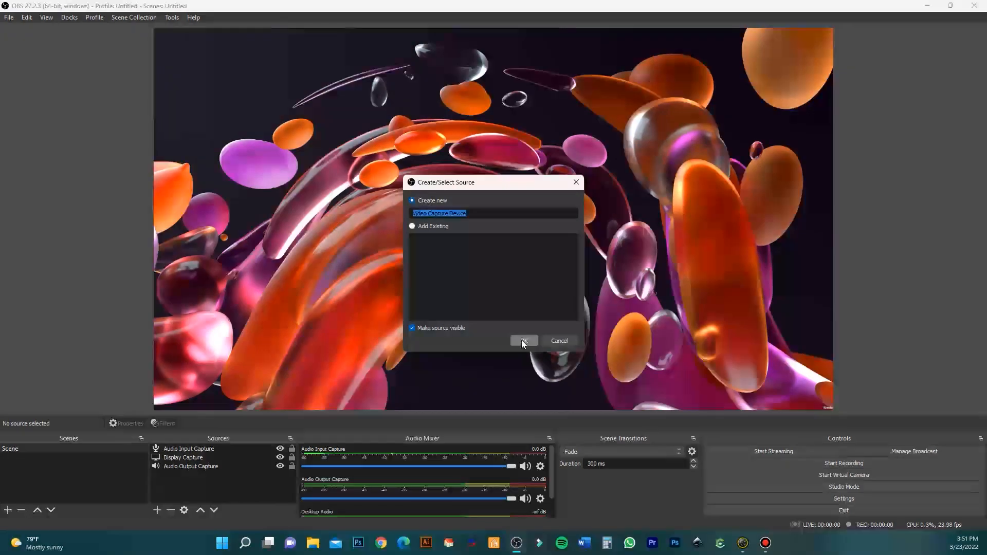
{"action": "left_click", "coordinate": [523, 340]}
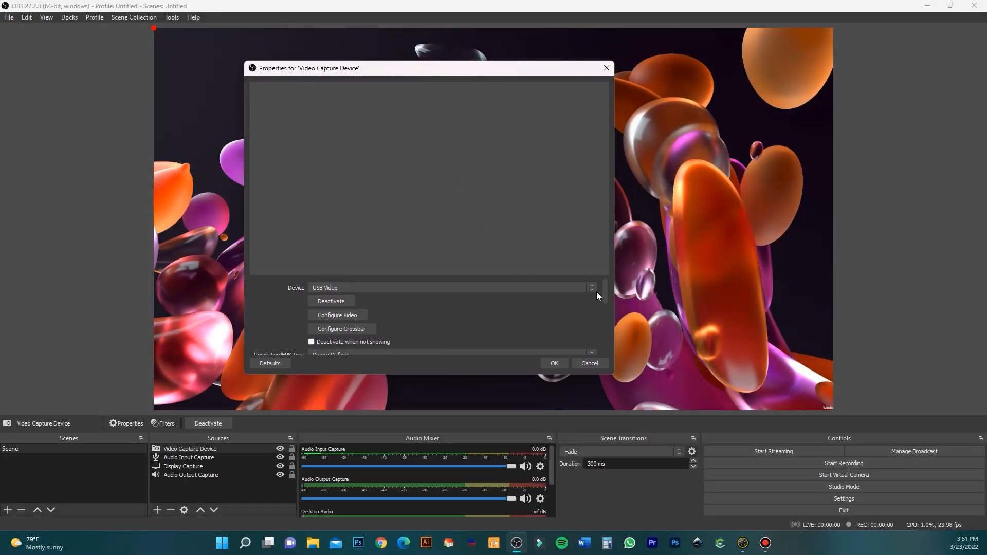
Set the source device to Snap Camera so the Fairy Wings feed fills the preview, and select it.
{"action": "left_click", "coordinate": [590, 288]}
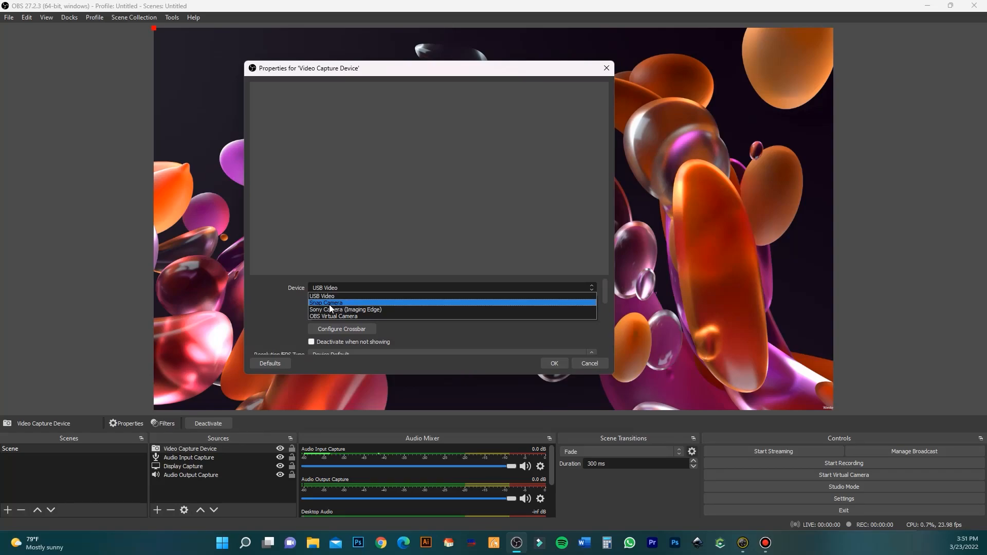
{"action": "left_click", "coordinate": [326, 302]}
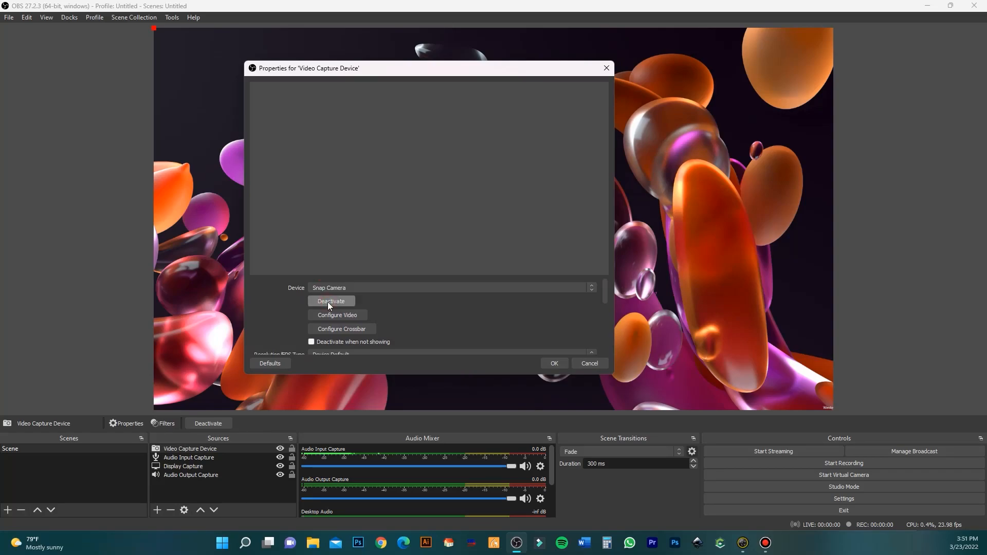
{"action": "left_click", "coordinate": [330, 301]}
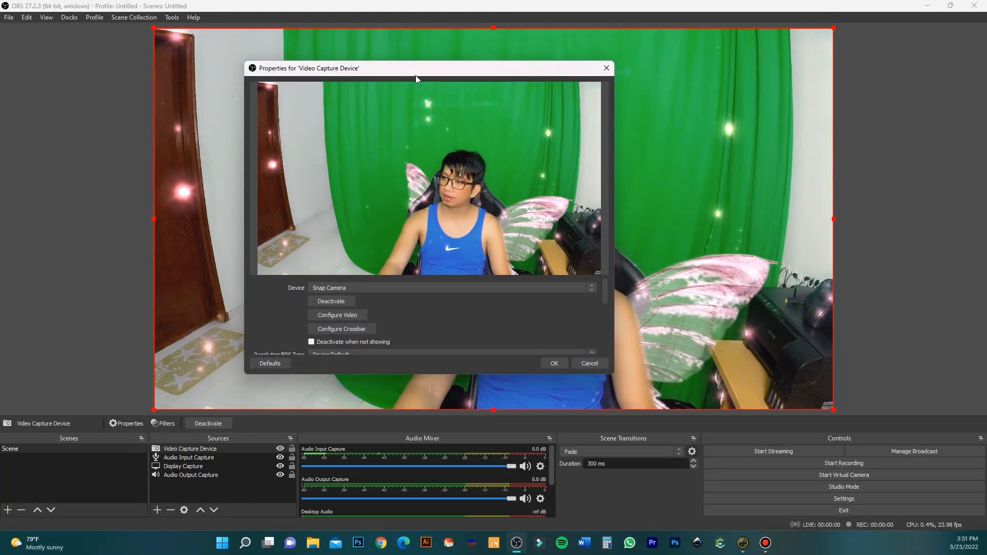
{"action": "left_click_drag", "start_coordinate": [416, 68], "coordinate": [347, 84]}
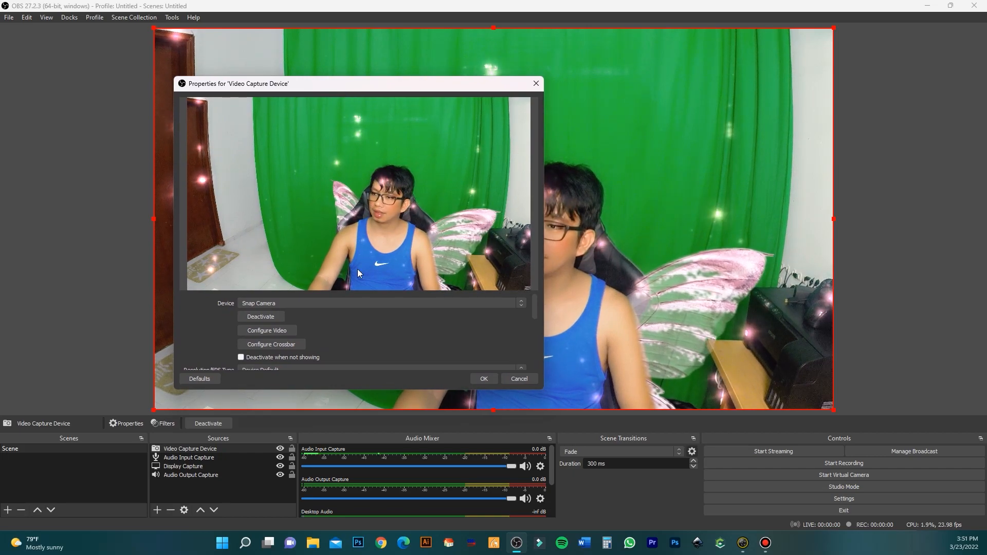
{"action": "mouse_move", "coordinate": [434, 317]}
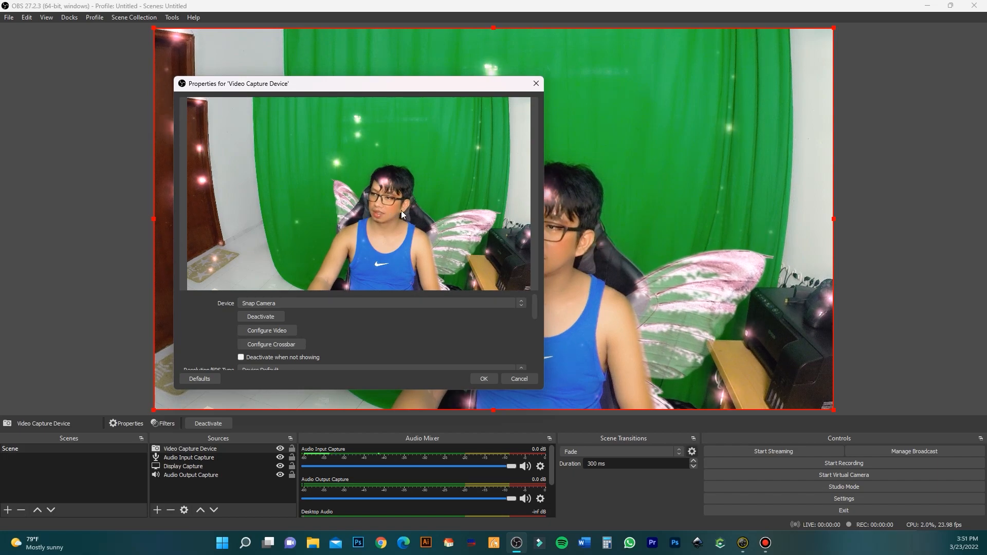
{"action": "mouse_move", "coordinate": [389, 331]}
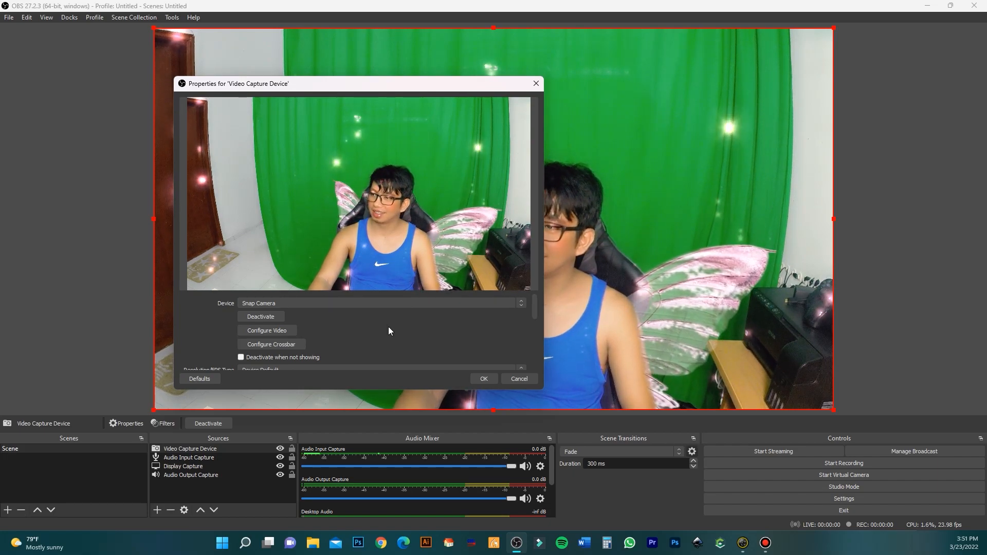
{"action": "mouse_move", "coordinate": [473, 373]}
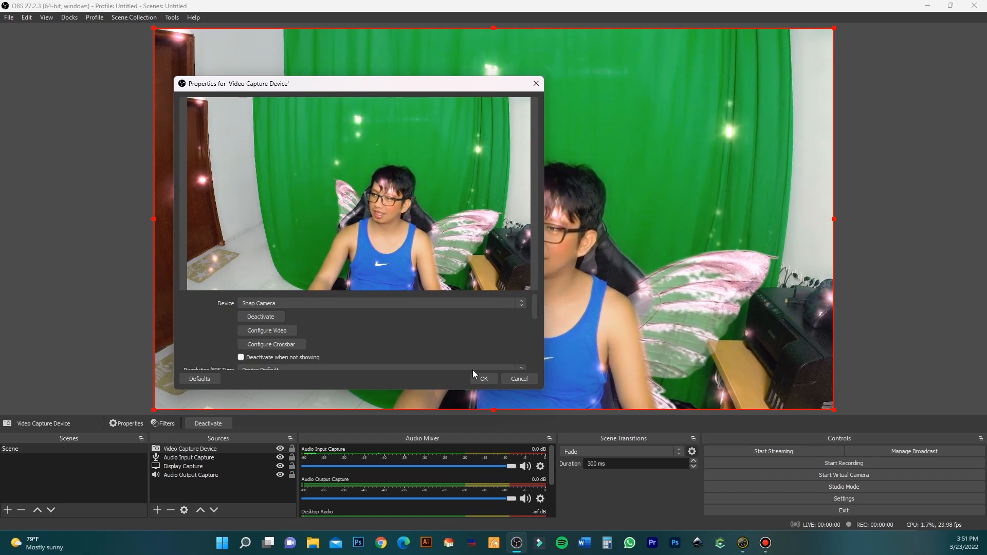
{"action": "left_click", "coordinate": [482, 379]}
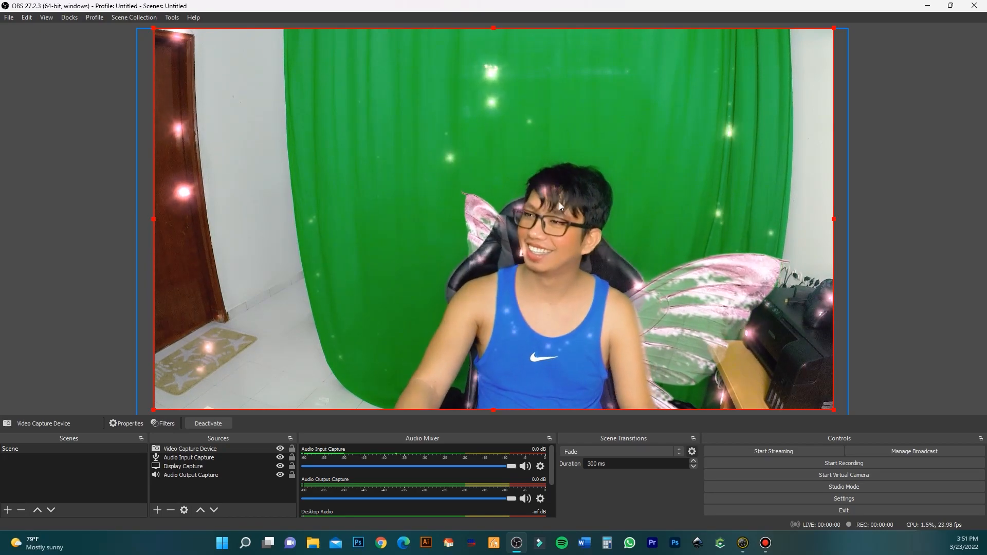
{"action": "left_click", "coordinate": [192, 475]}
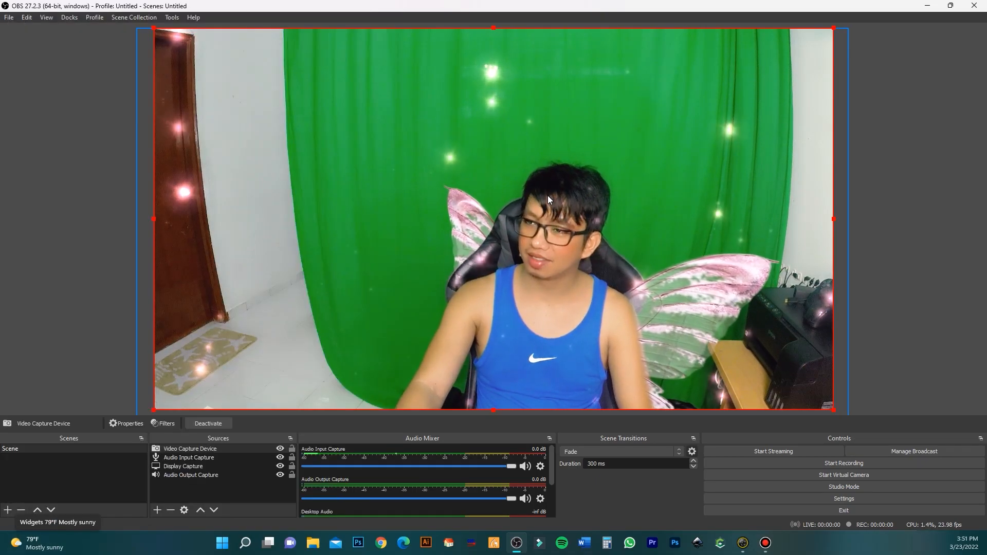
{"action": "left_click", "coordinate": [189, 456]}
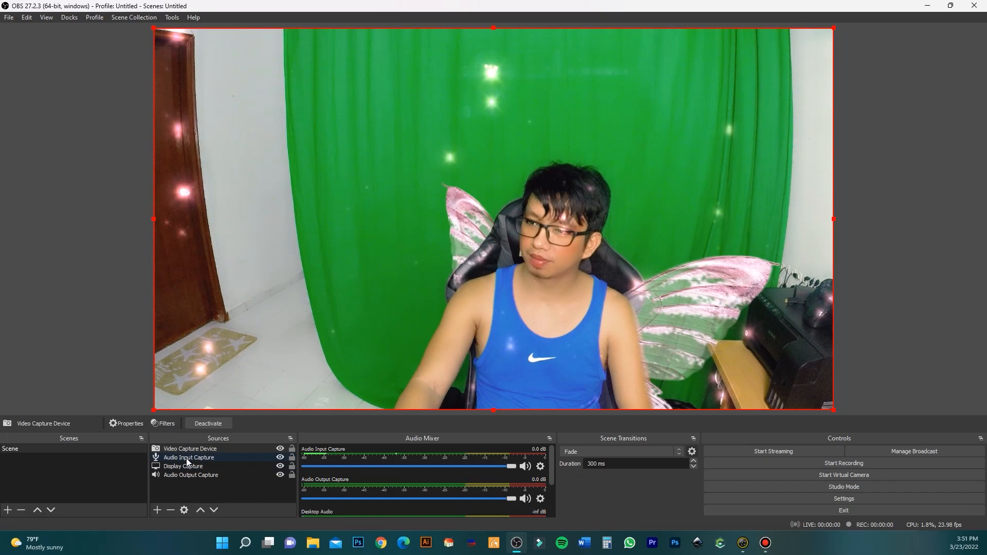
Add a Crop/Pad effect filter with the default name to the Video Capture Device source.
{"action": "left_click", "coordinate": [190, 448]}
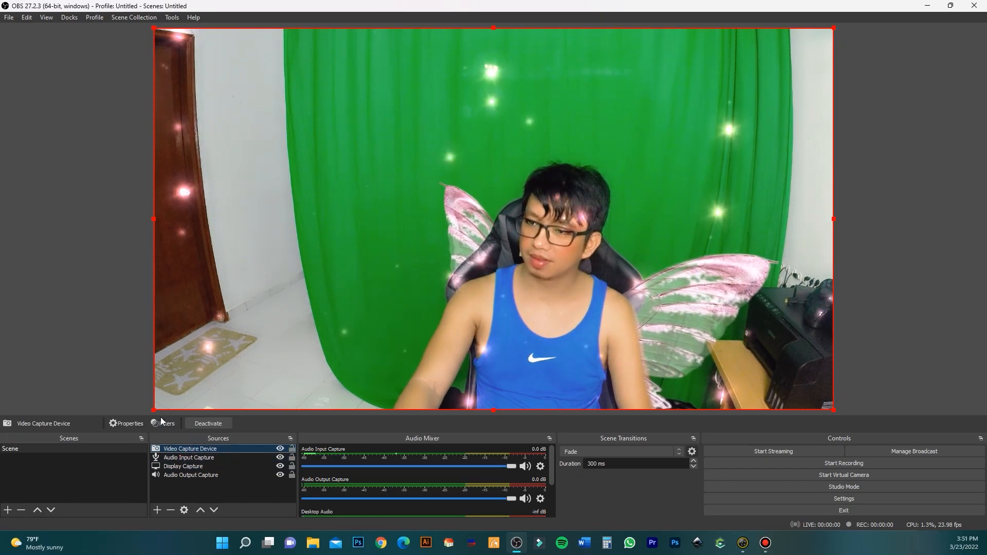
{"action": "left_click", "coordinate": [162, 422]}
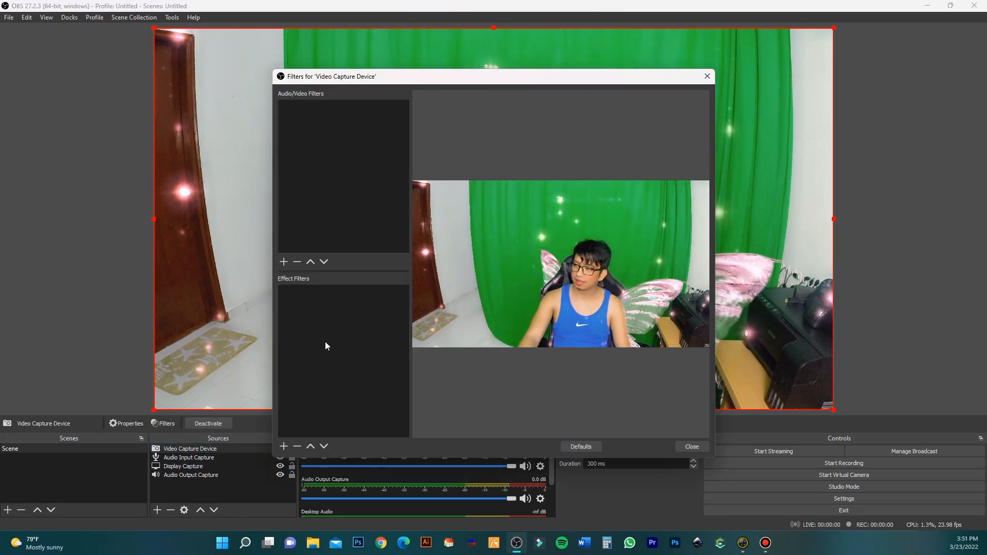
{"action": "right_click", "coordinate": [326, 346]}
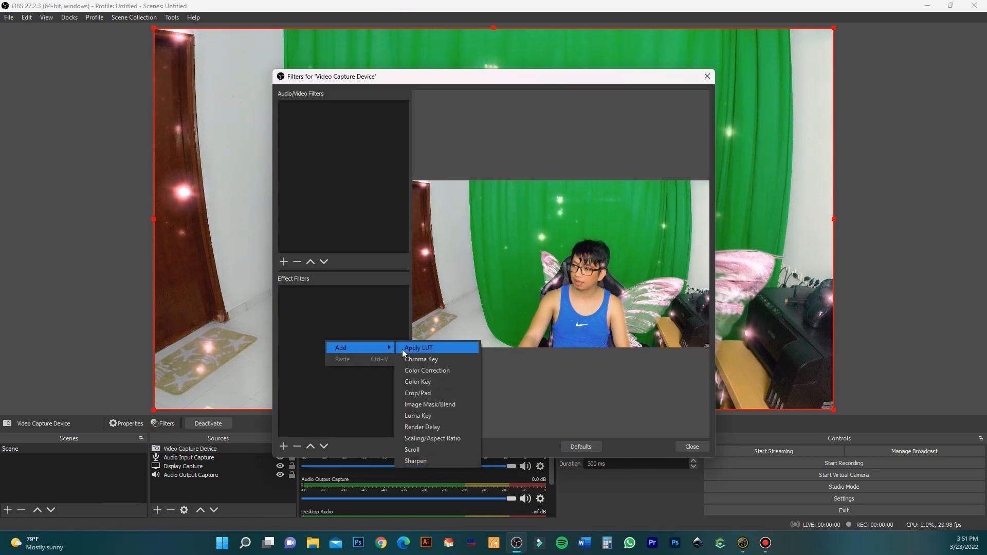
{"action": "mouse_move", "coordinate": [417, 383]}
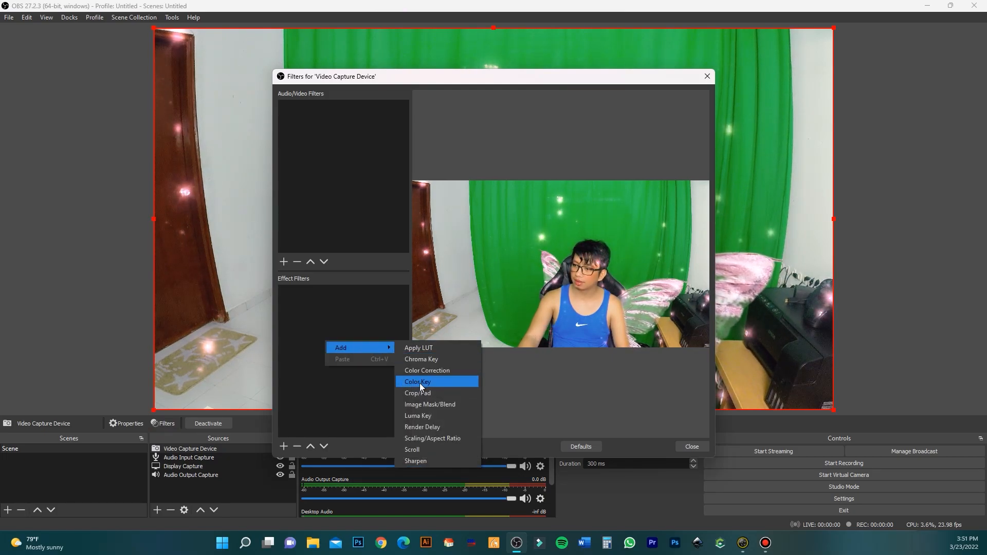
{"action": "left_click", "coordinate": [416, 392]}
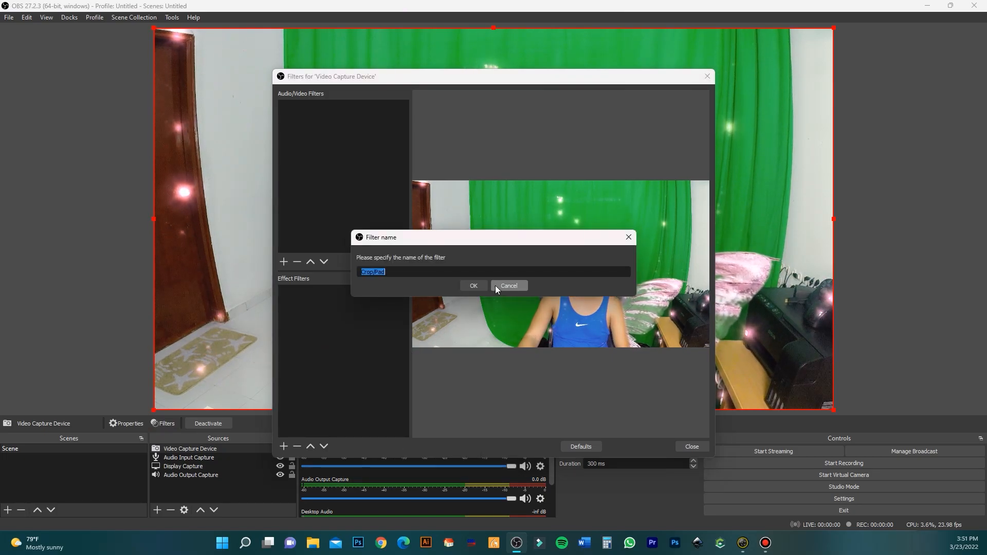
{"action": "left_click", "coordinate": [473, 286]}
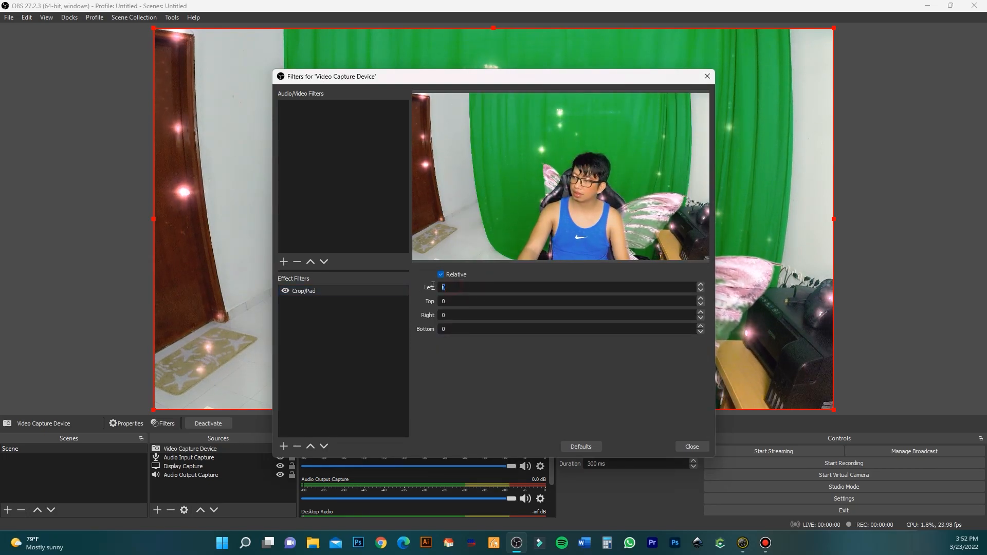
Set the crop to Left 600, Right 400, Top 150 and close the filters window.
{"action": "type", "text": "55"}
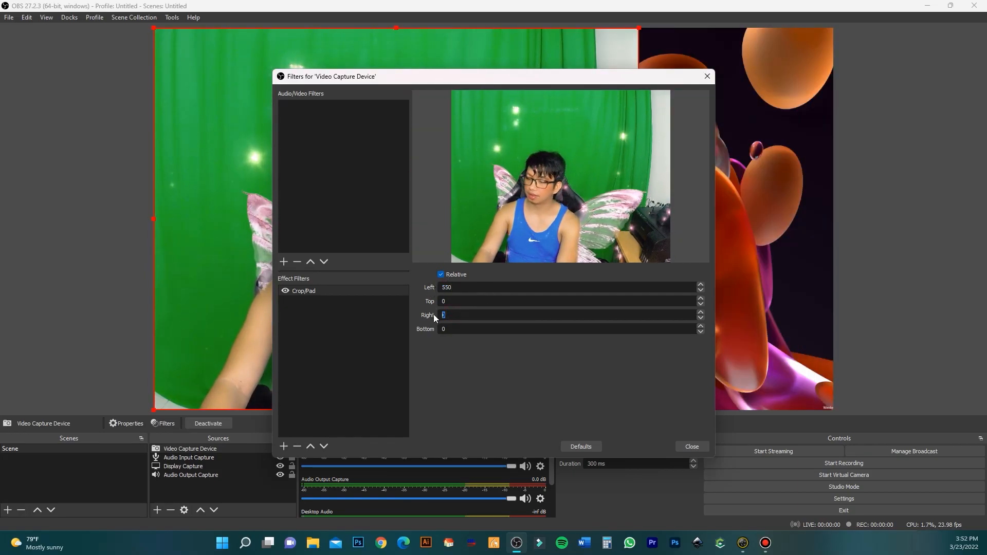
{"action": "type", "text": "400"}
{"action": "left_click", "coordinate": [567, 287]}
{"action": "type", "text": "600"}
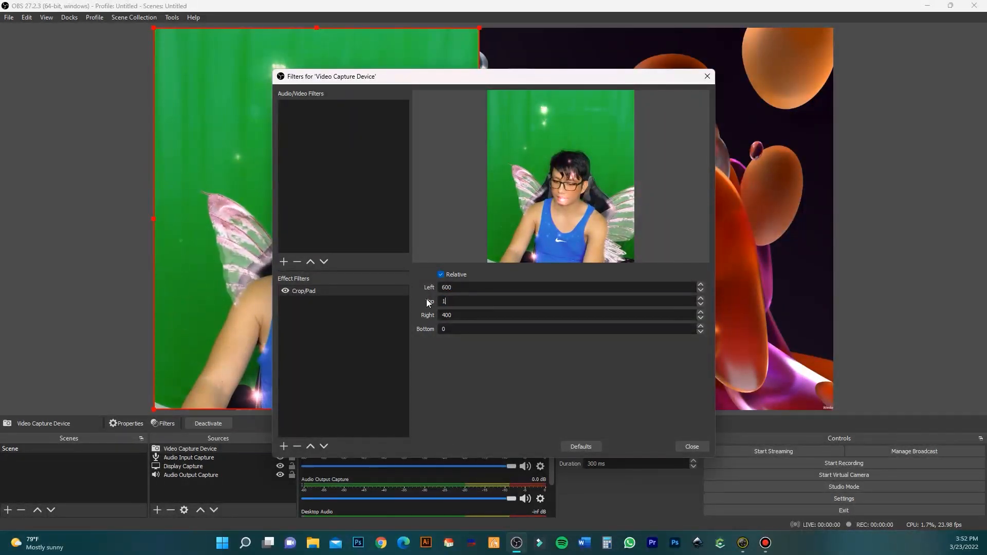
{"action": "type", "text": "150"}
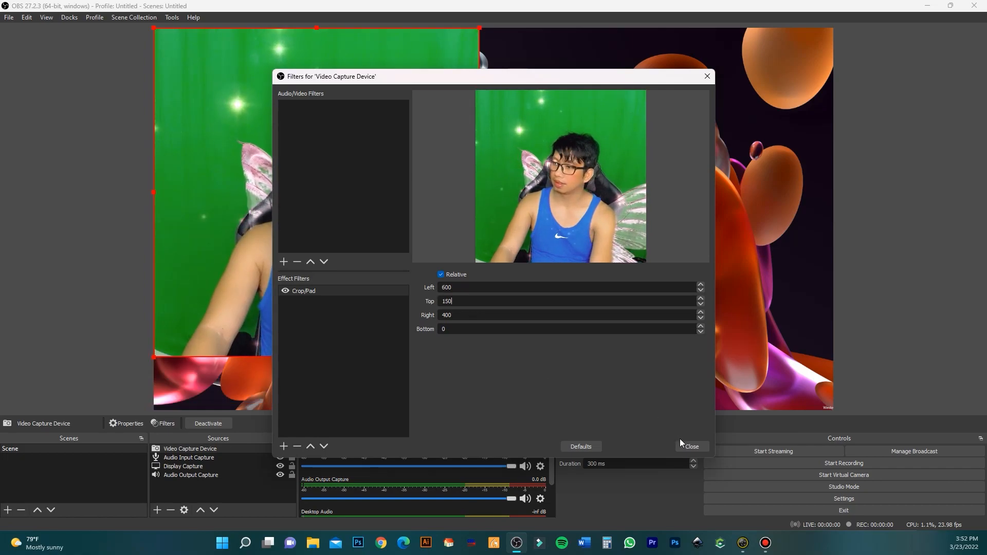
{"action": "left_click", "coordinate": [690, 446]}
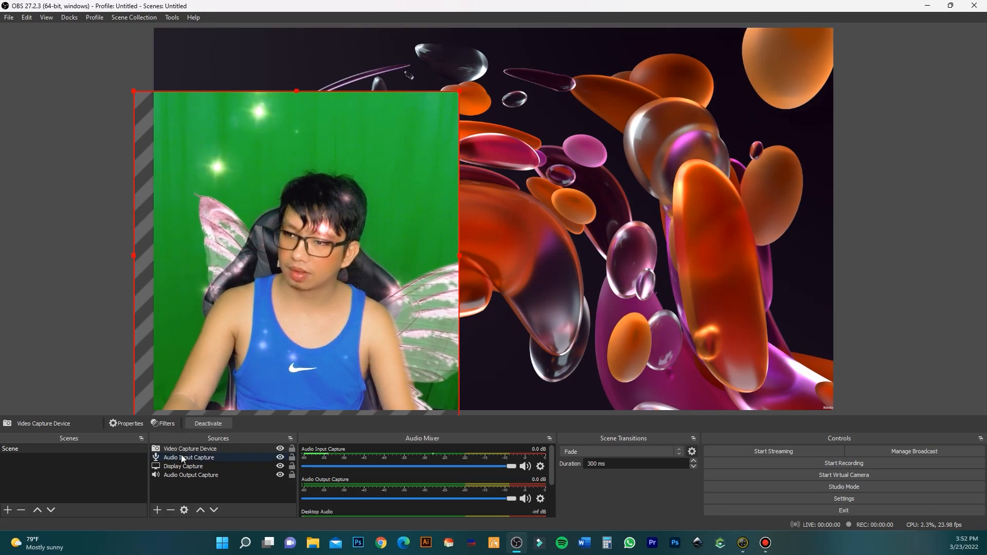
Add a Chroma Key filter with the default Green key to the Video Capture Device source.
{"action": "left_click", "coordinate": [163, 423]}
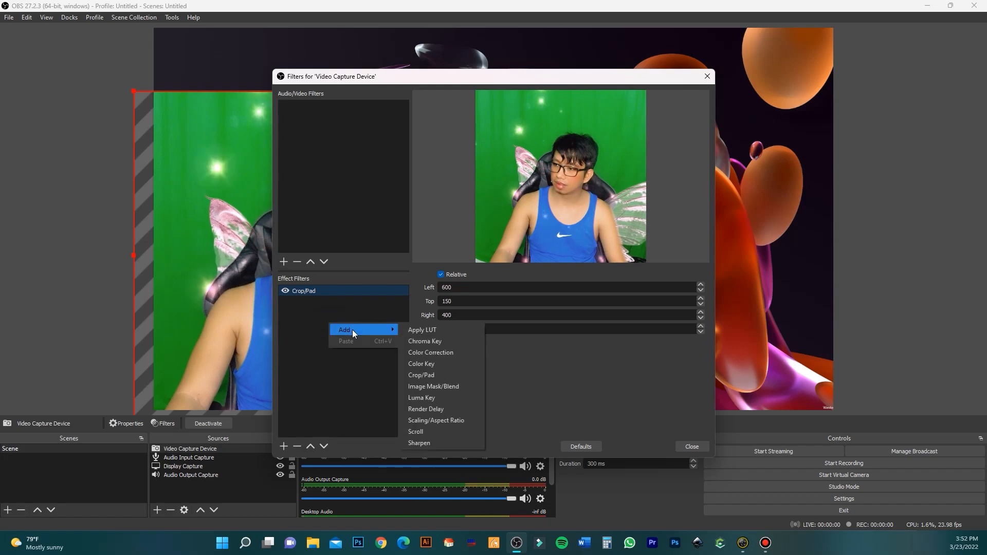
{"action": "mouse_move", "coordinate": [424, 340]}
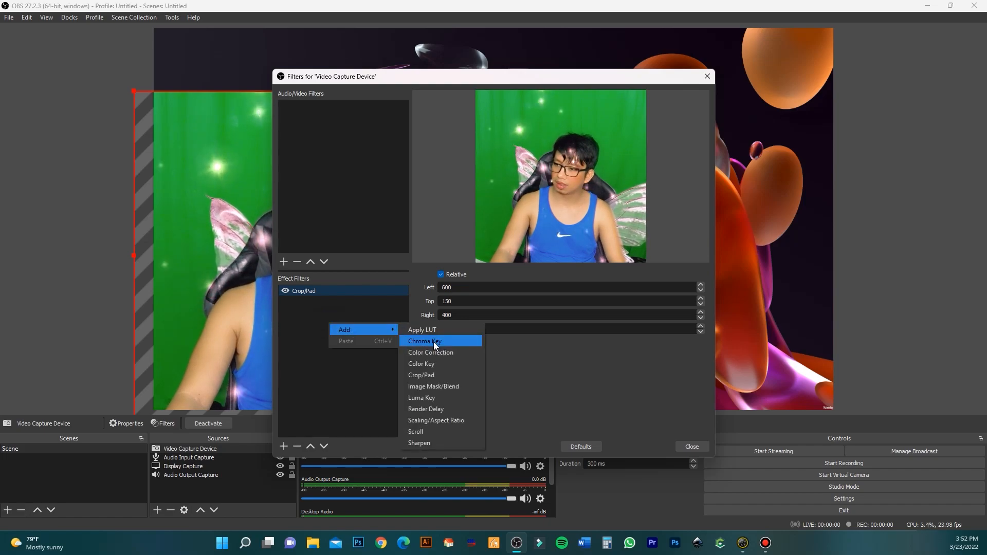
{"action": "left_click", "coordinate": [424, 340]}
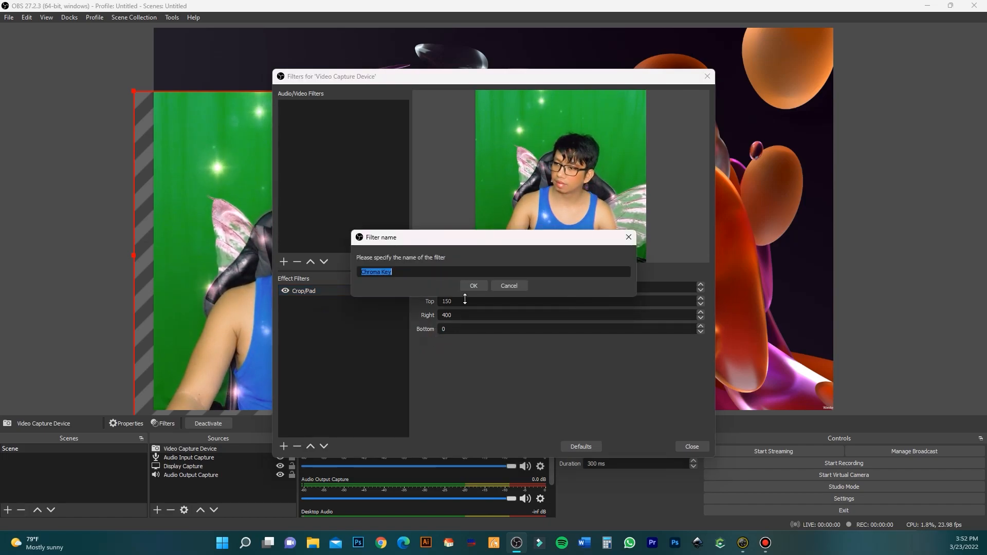
{"action": "left_click", "coordinate": [473, 285]}
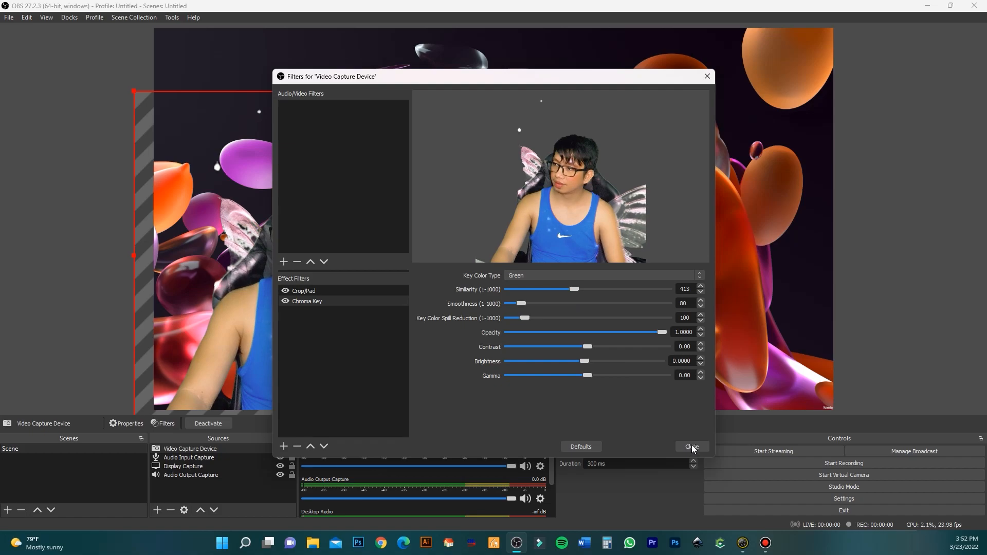
{"action": "left_click", "coordinate": [690, 446]}
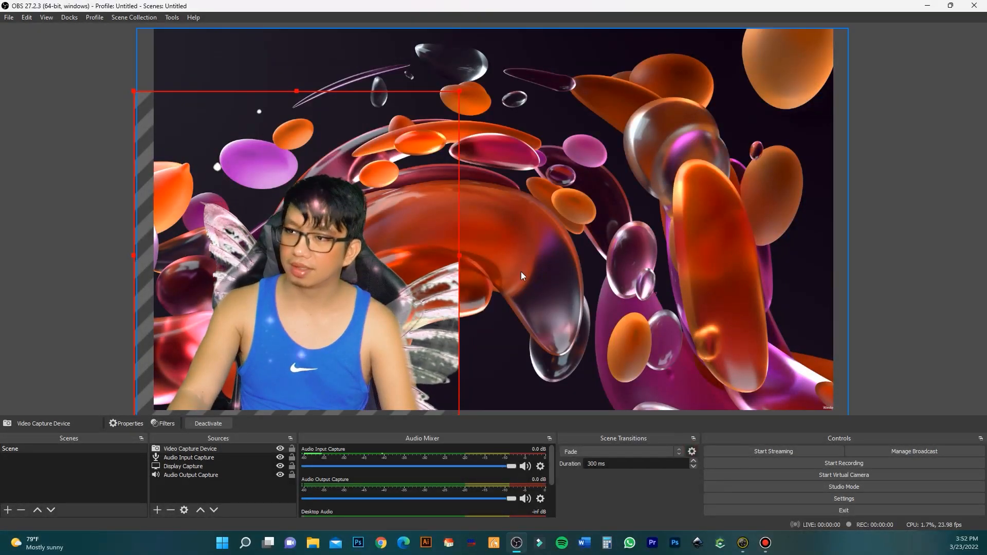
Apply the Long Nose lens in Snap Camera and watch it show on the keyed figure.
{"action": "left_click", "coordinate": [183, 466]}
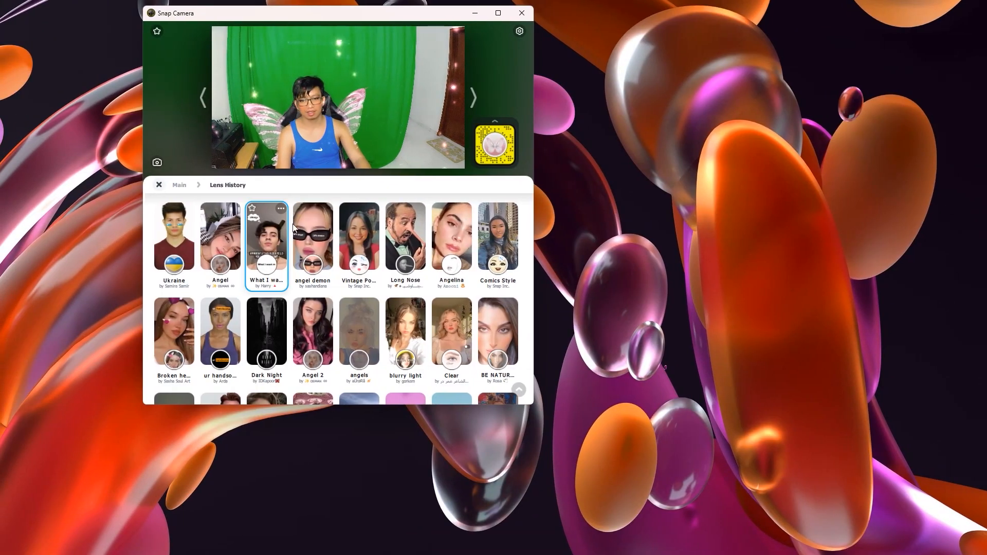
{"action": "left_click", "coordinate": [405, 238]}
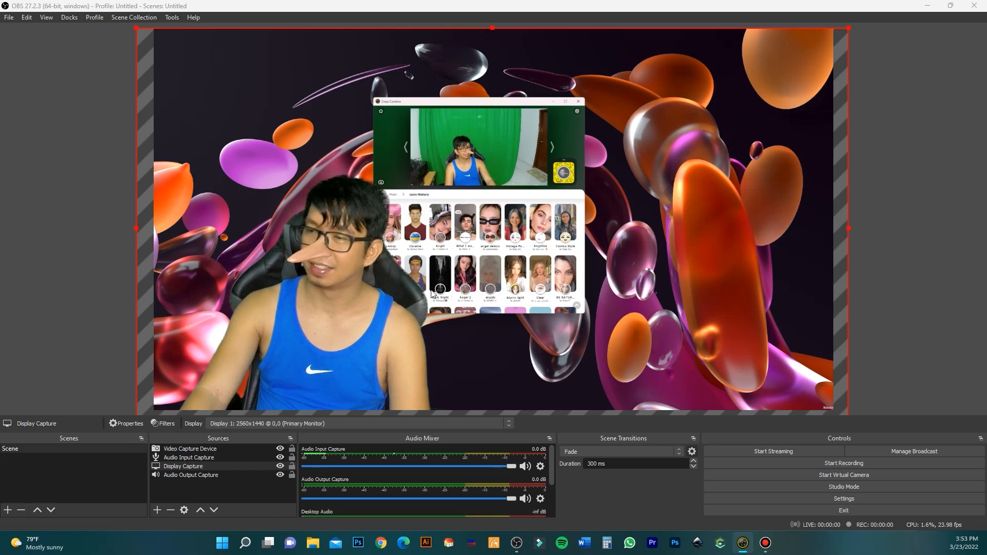
{"action": "left_click", "coordinate": [296, 284]}
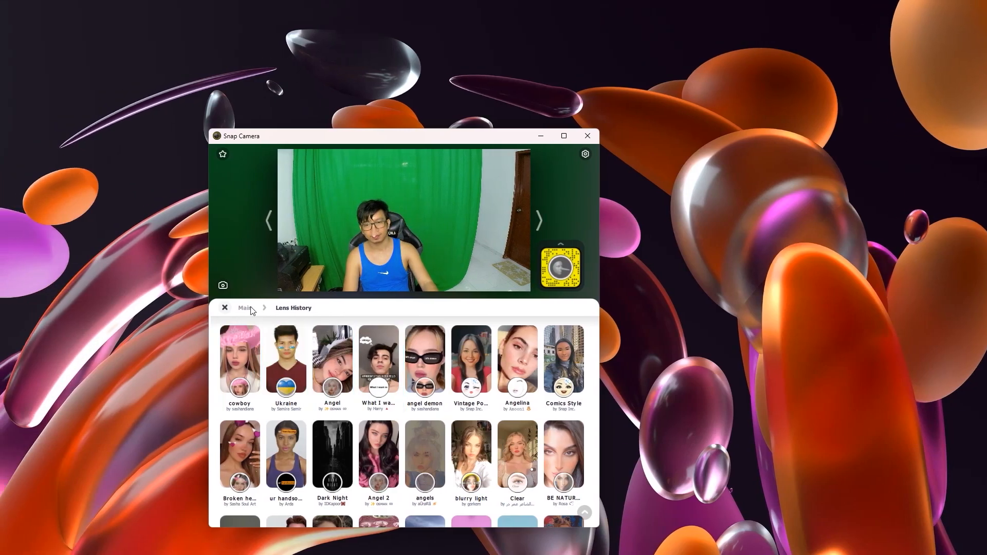
Turn the active lens off from Lens History on the Main page, then reselect the webcam source in OBS.
{"action": "left_click", "coordinate": [224, 308]}
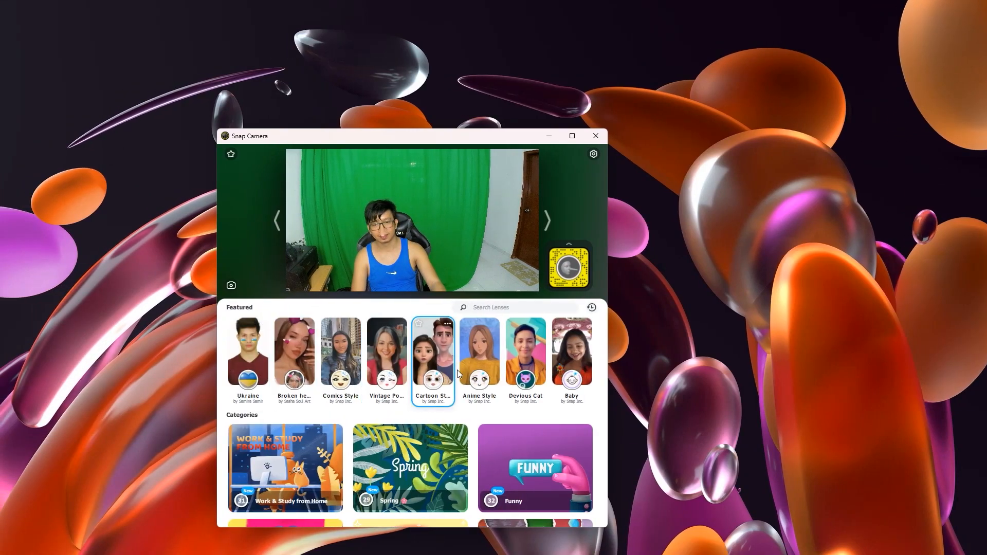
{"action": "left_click", "coordinate": [341, 351]}
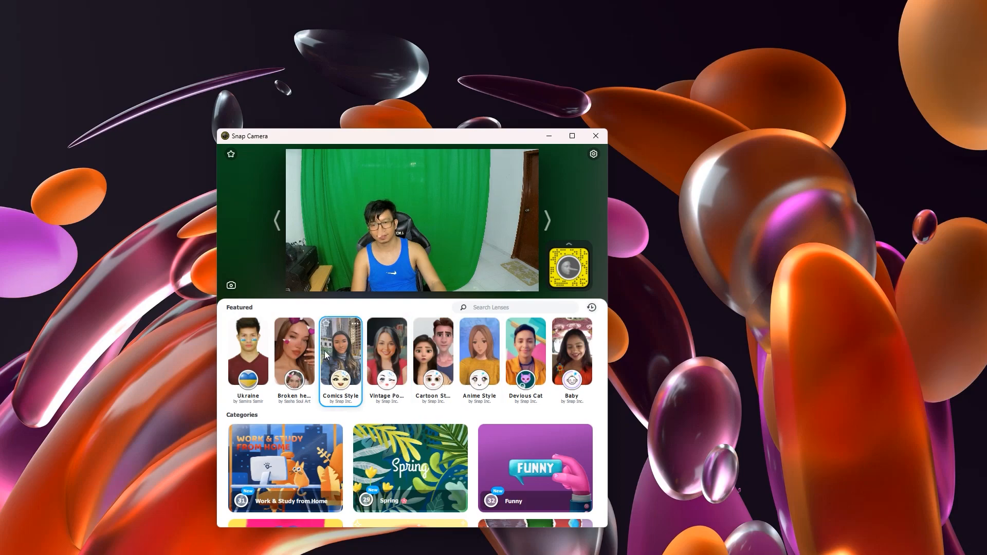
{"action": "left_click", "coordinate": [590, 307]}
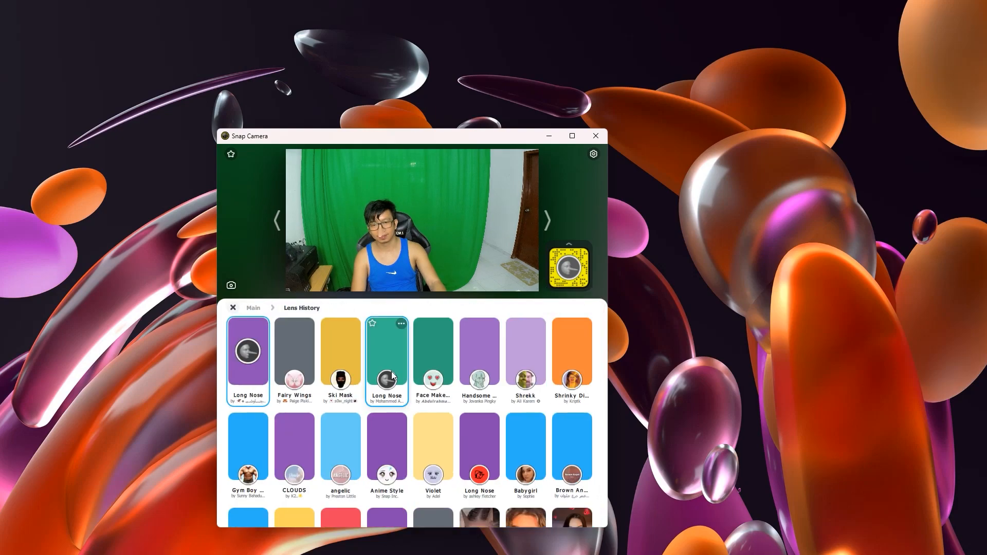
{"action": "left_click", "coordinate": [433, 351]}
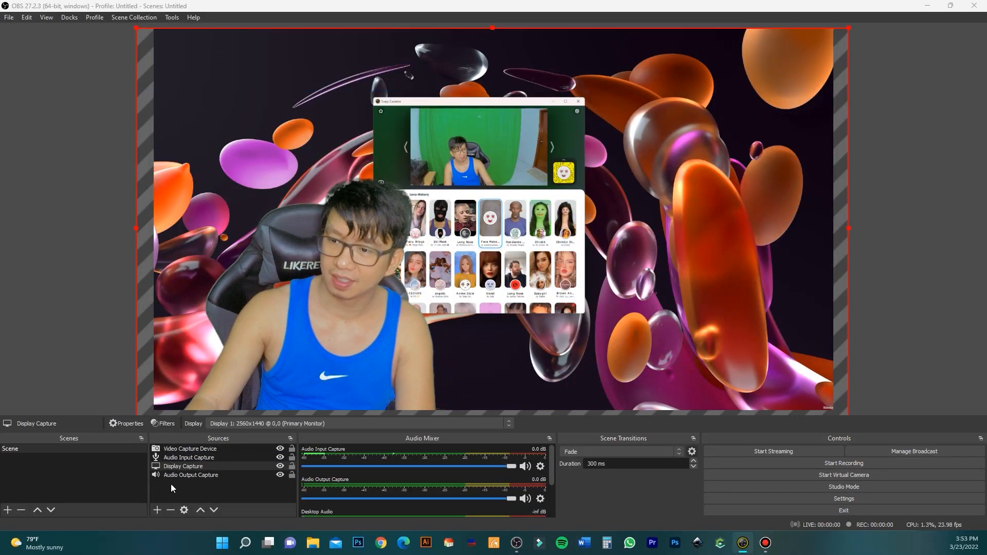
{"action": "left_click", "coordinate": [189, 448]}
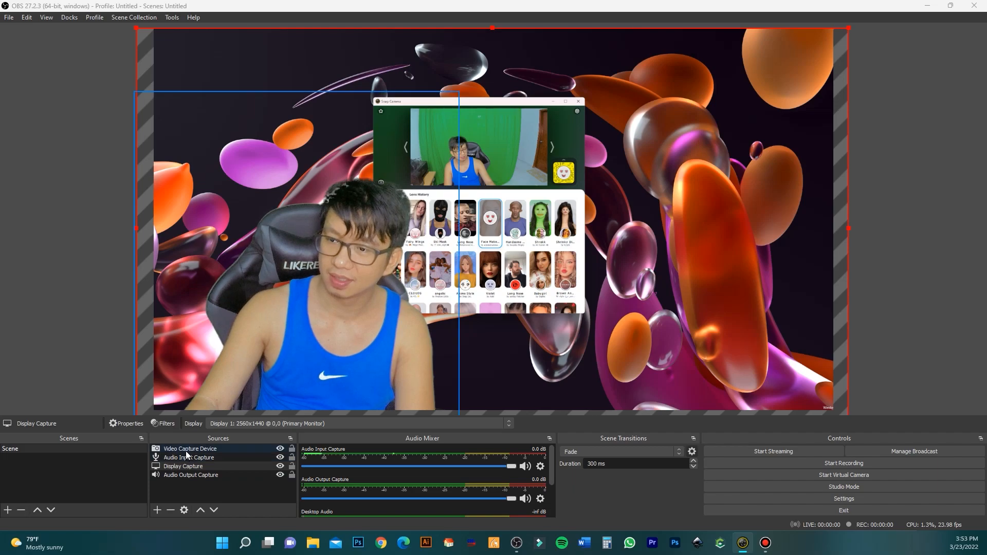
Review the Crop/Pad and Chroma Key filters on the Video Capture Device source.
{"action": "left_click", "coordinate": [166, 423]}
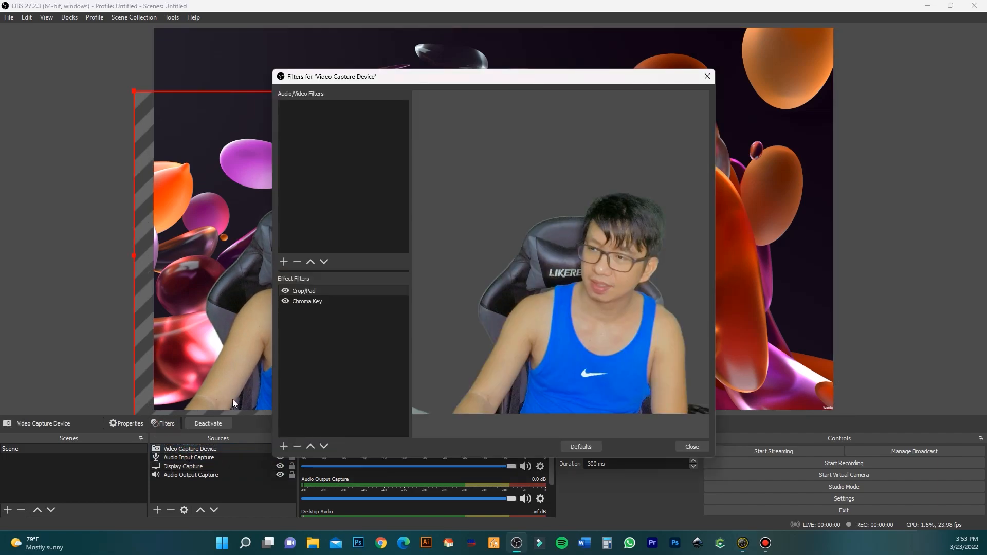
{"action": "left_click", "coordinate": [308, 301]}
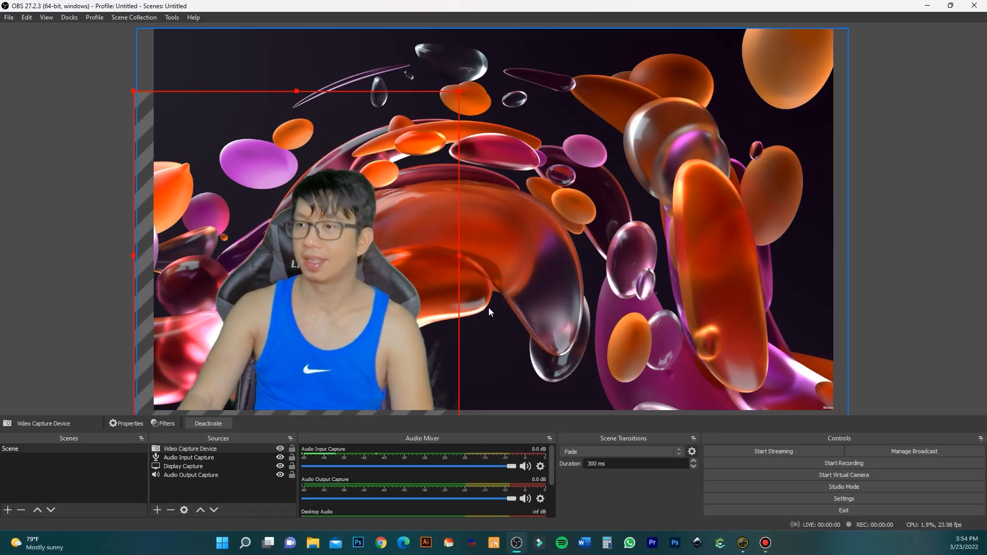
{"action": "mouse_move", "coordinate": [592, 338]}
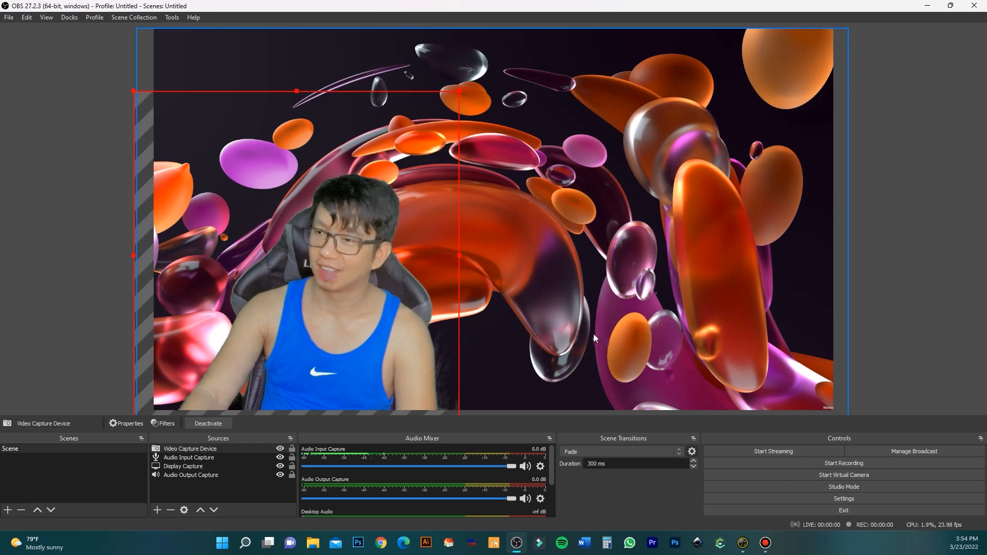